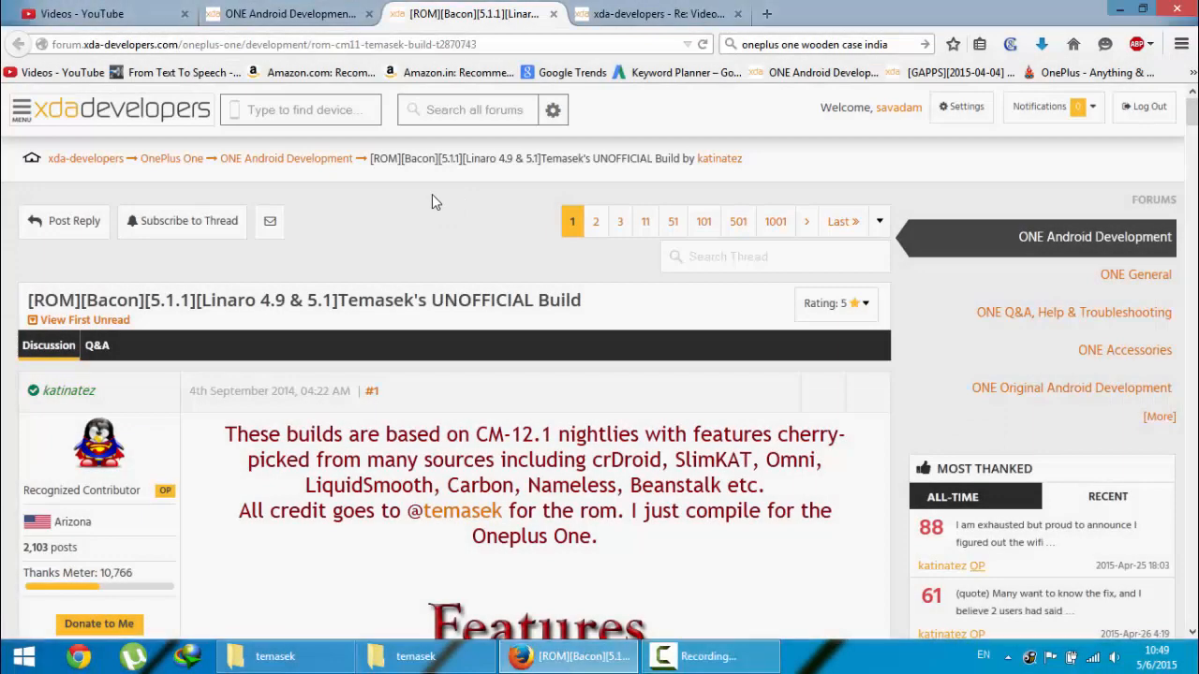
Scroll Temasek's XDA thread to the Downloads section and follow the ROM download link.
{"action": "double_click", "coordinate": [375, 299]}
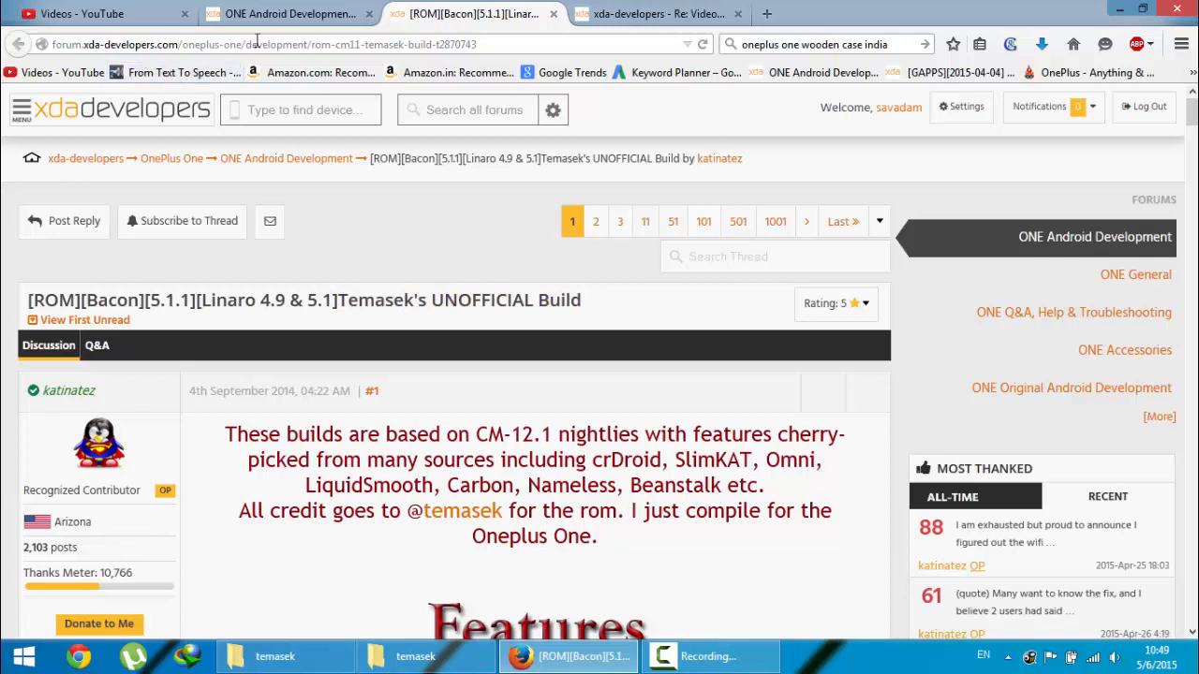
{"action": "left_click", "coordinate": [262, 45]}
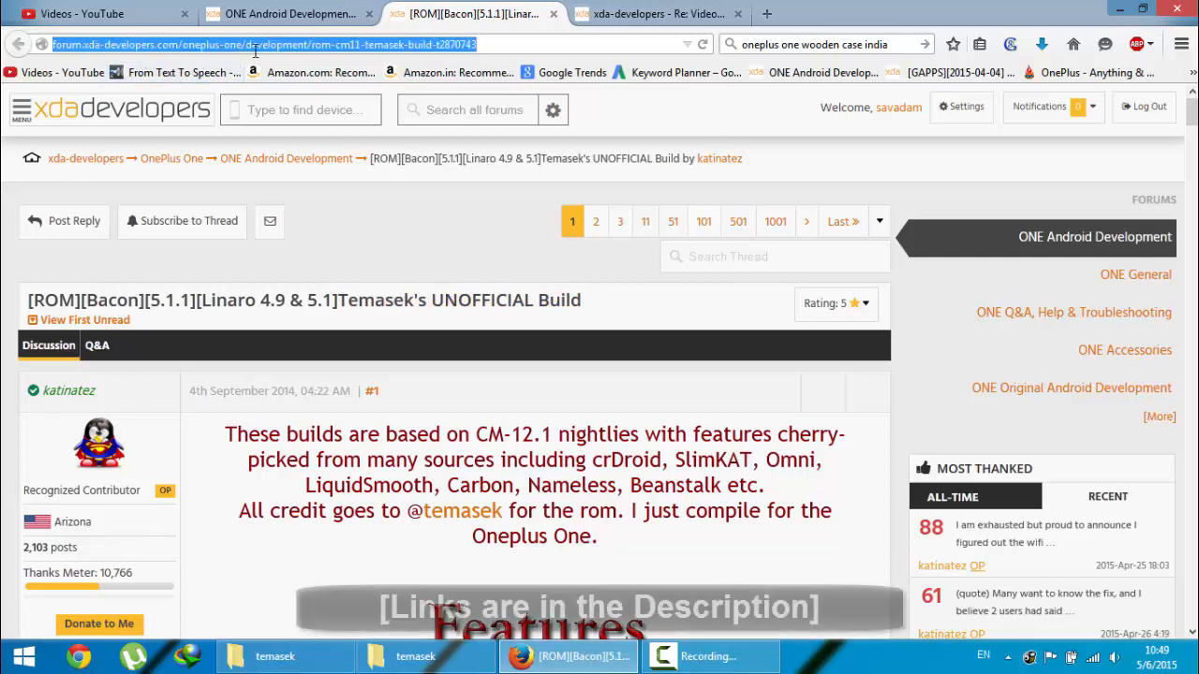
{"action": "scroll", "scroll_direction": "down", "scroll_amount": 3}
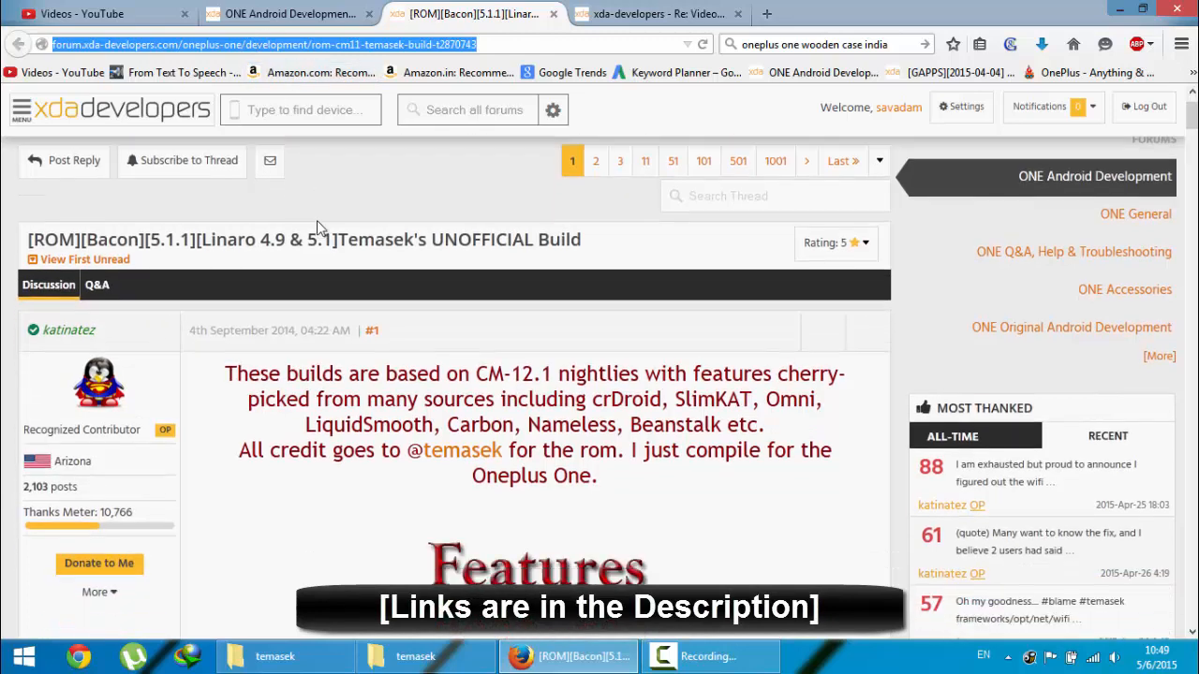
{"action": "scroll", "scroll_direction": "down", "scroll_amount": 3}
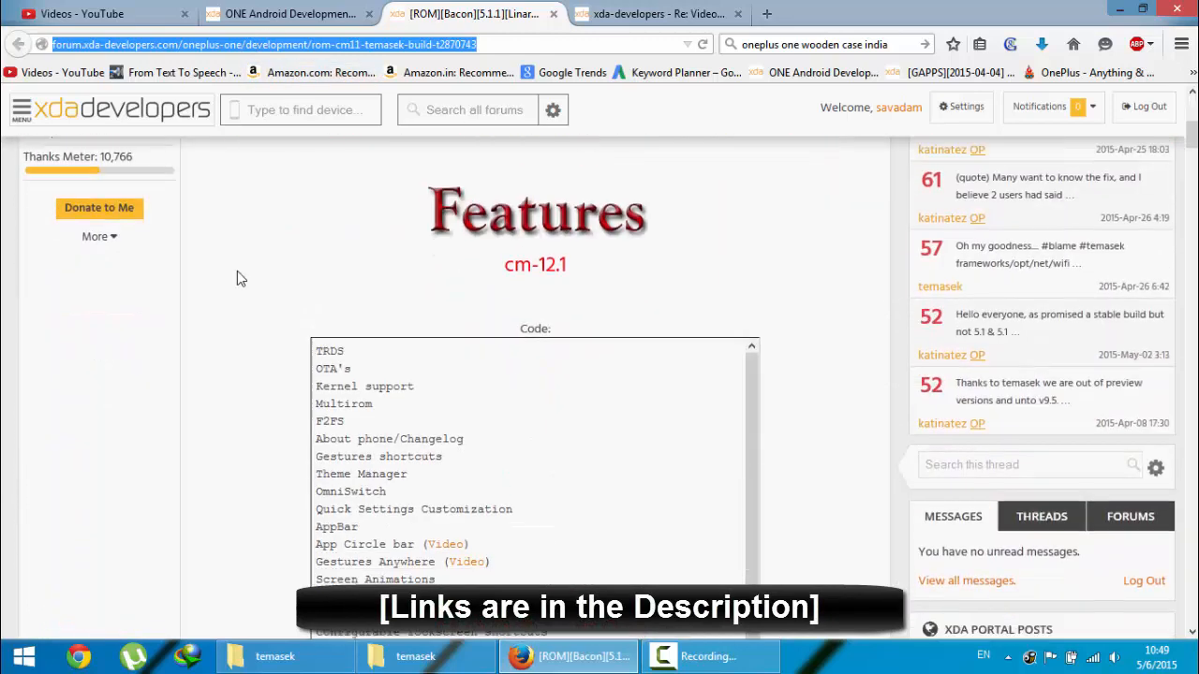
{"action": "scroll", "scroll_direction": "down", "scroll_amount": 3}
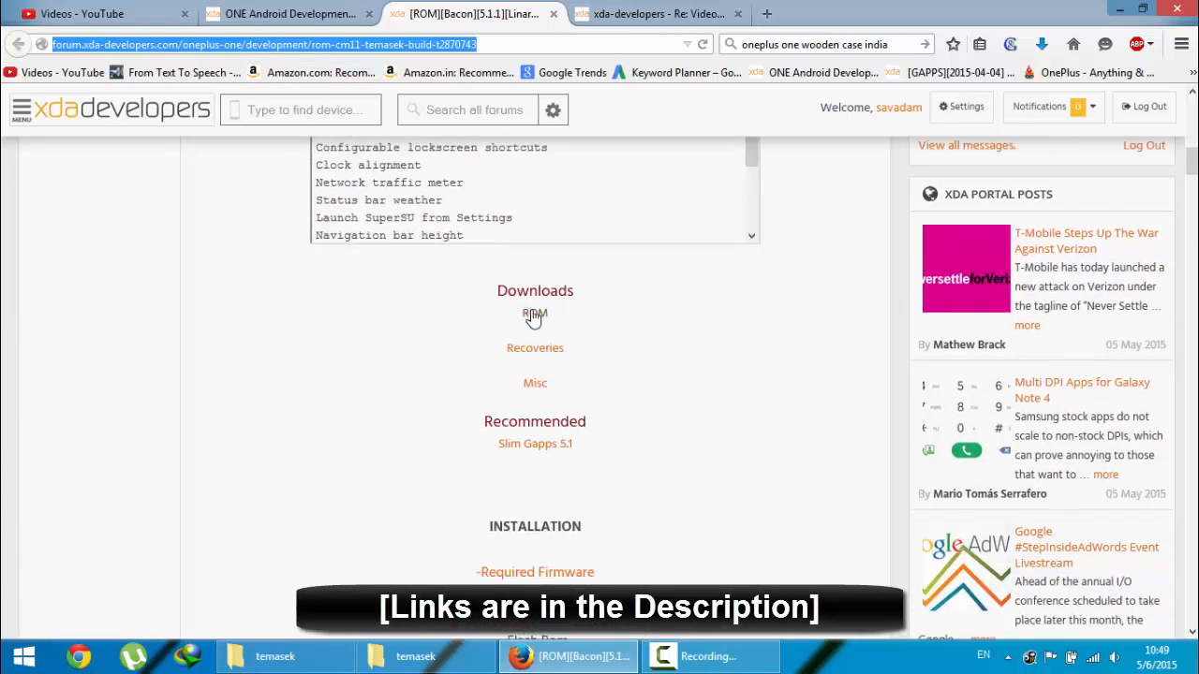
{"action": "left_click", "coordinate": [536, 315]}
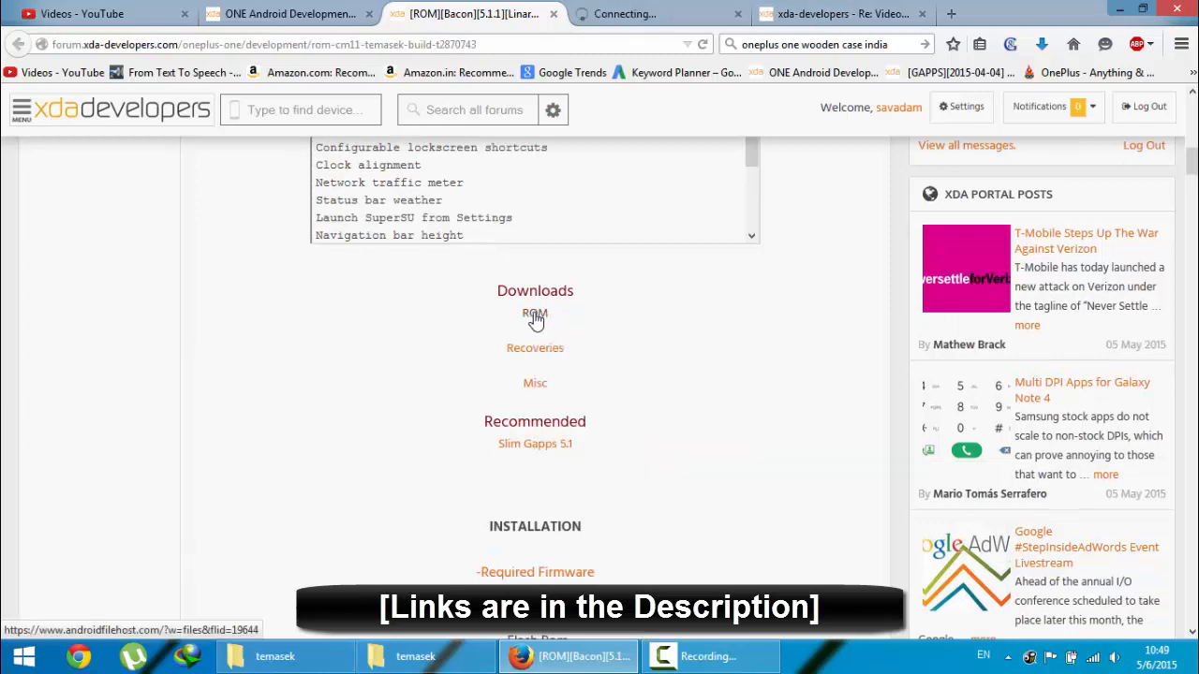
Browse AndroidFileHost's cm-12.1 folder down to the newest Temasek build, v11.0 from May 3, 2015.
{"action": "left_click", "coordinate": [536, 313]}
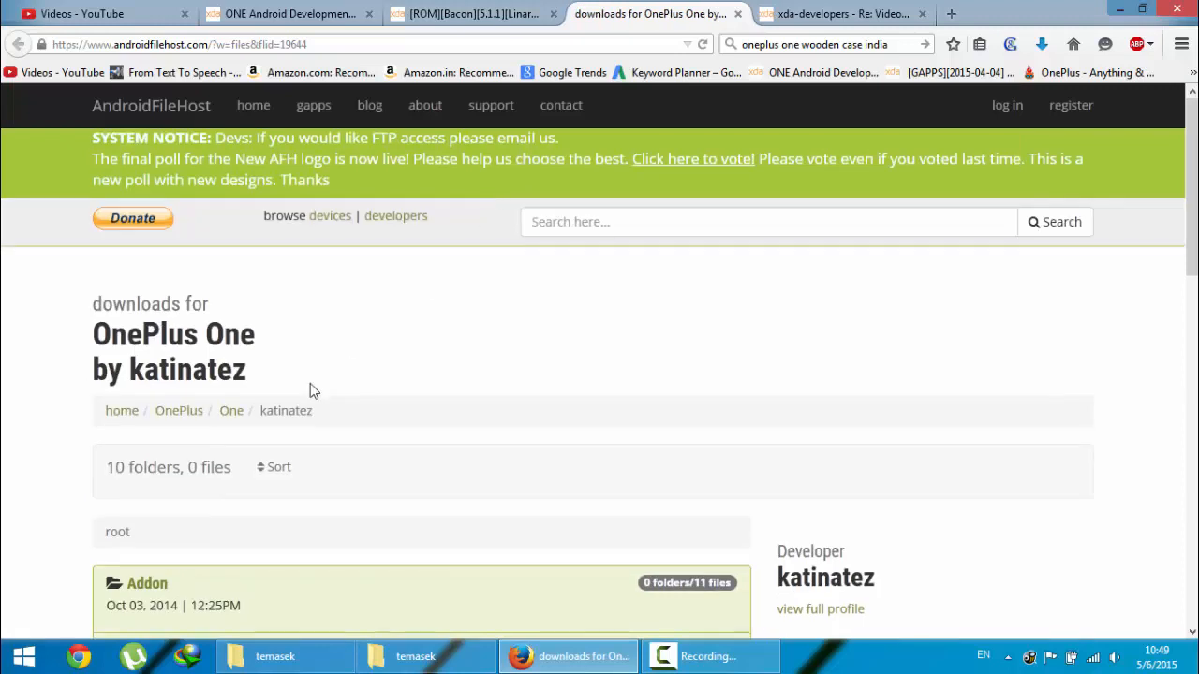
{"action": "scroll", "scroll_direction": "down", "scroll_amount": 3}
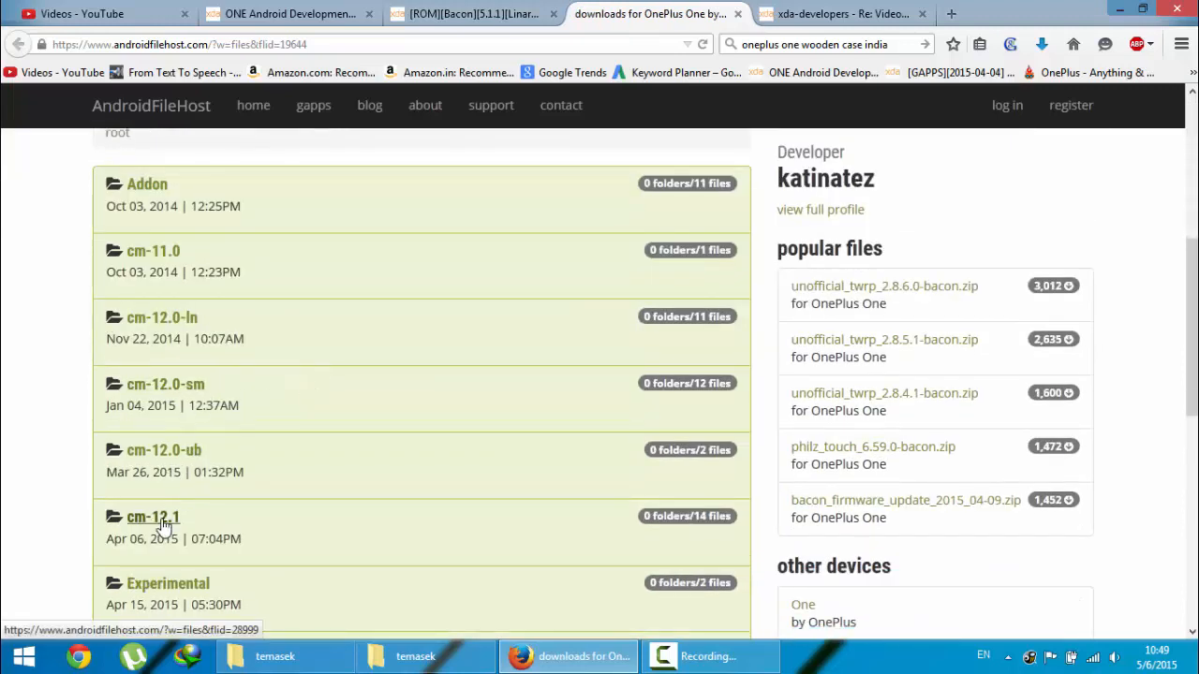
{"action": "left_click", "coordinate": [153, 517]}
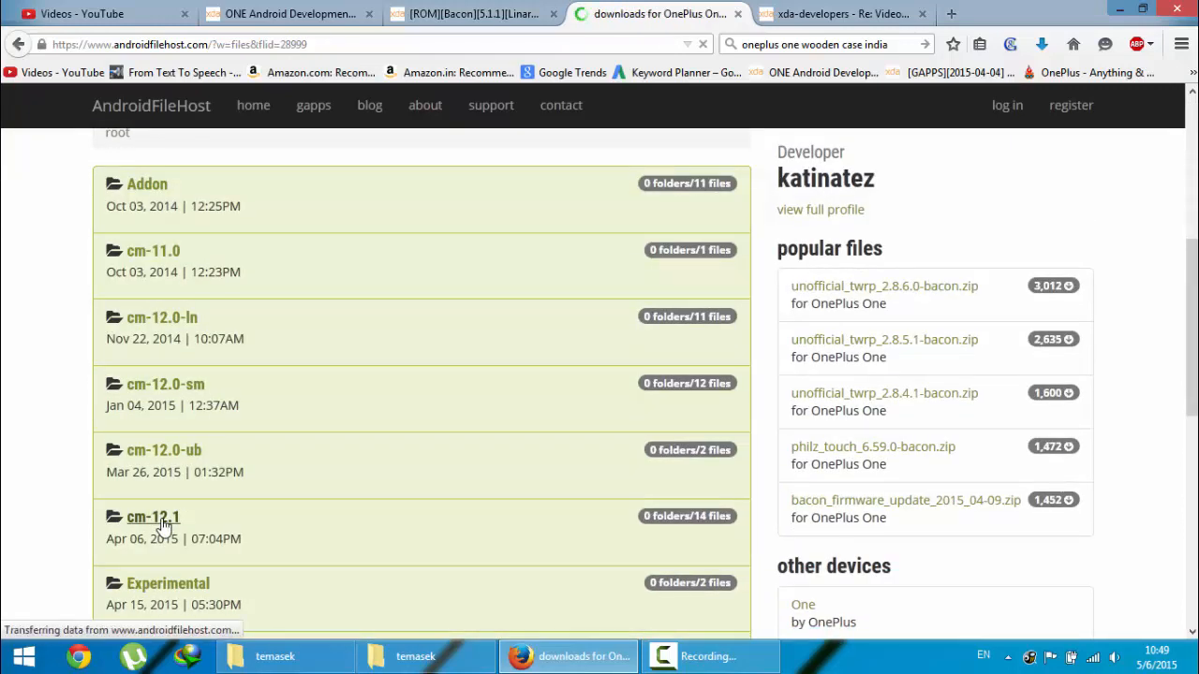
{"action": "left_click", "coordinate": [154, 517]}
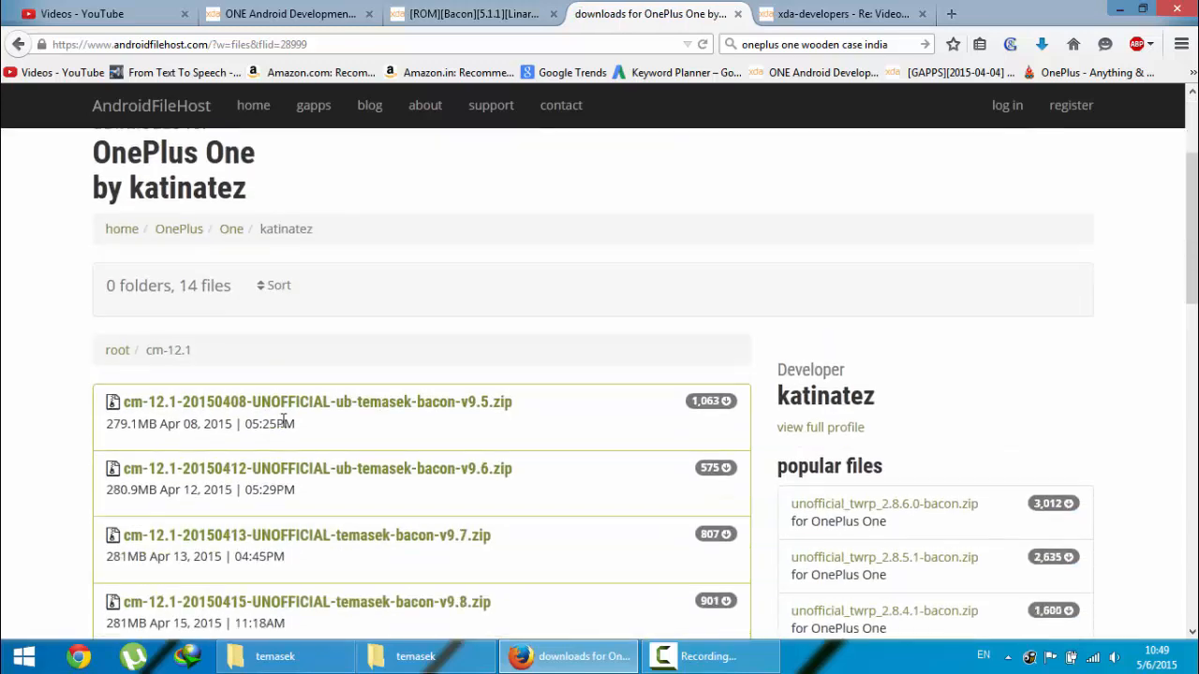
{"action": "scroll", "scroll_direction": "down", "scroll_amount": 3}
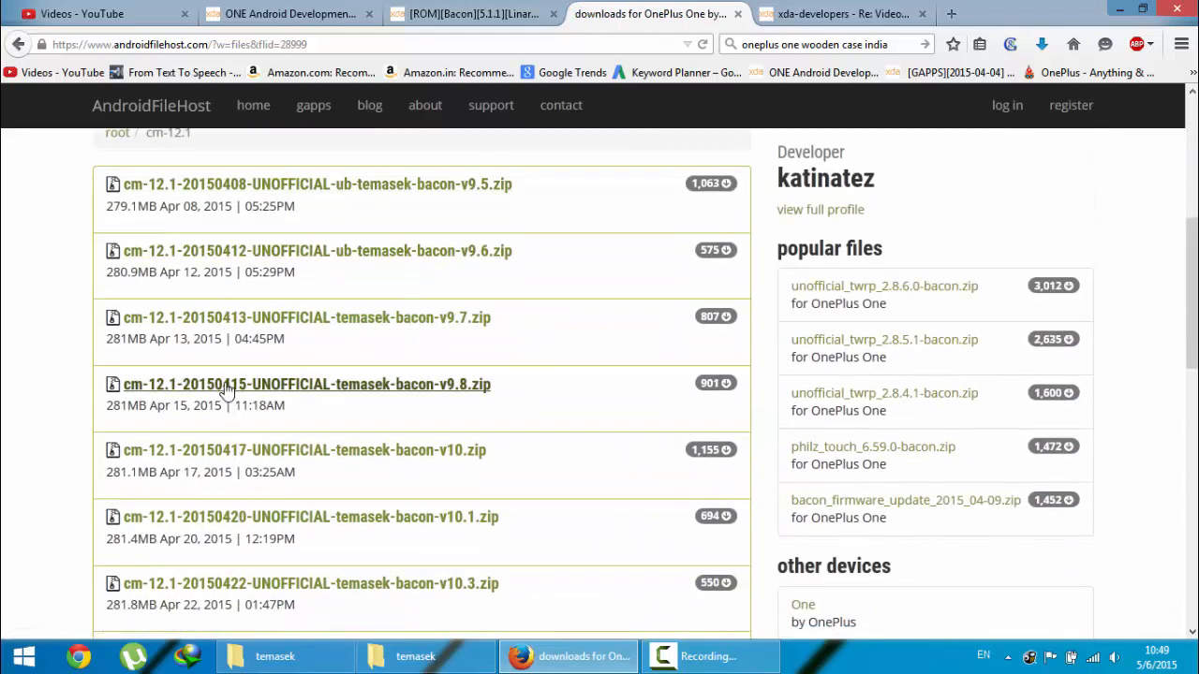
{"action": "scroll", "scroll_direction": "down", "scroll_amount": 3}
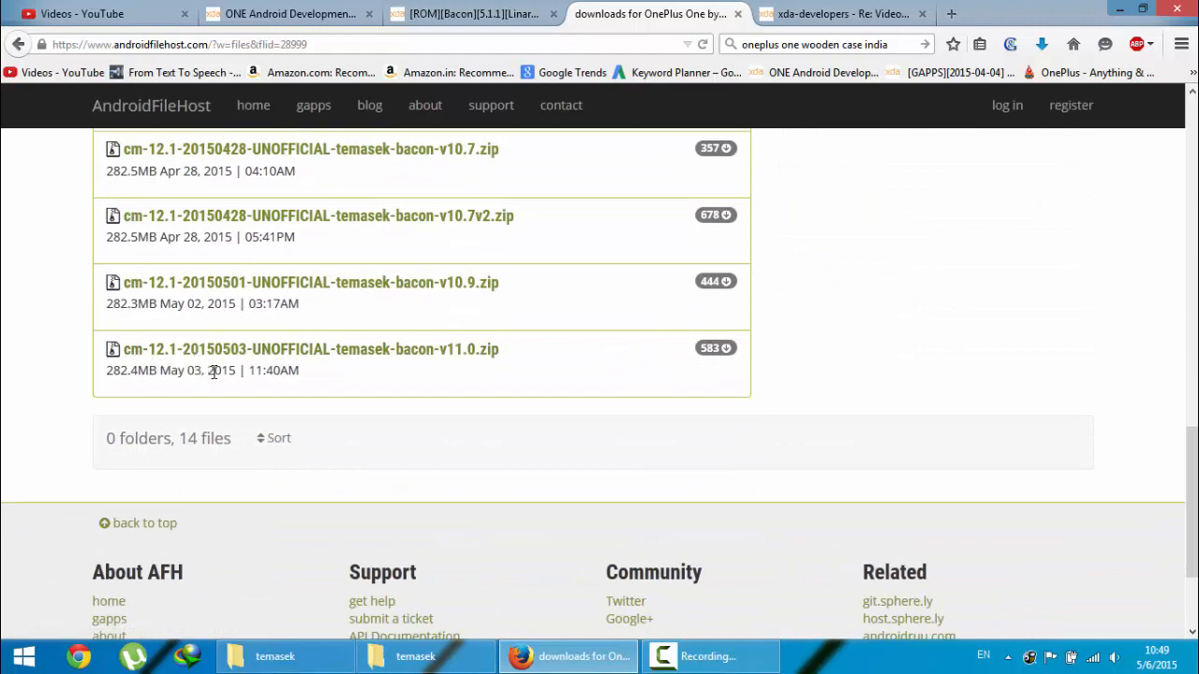
{"action": "mouse_move", "coordinate": [326, 360]}
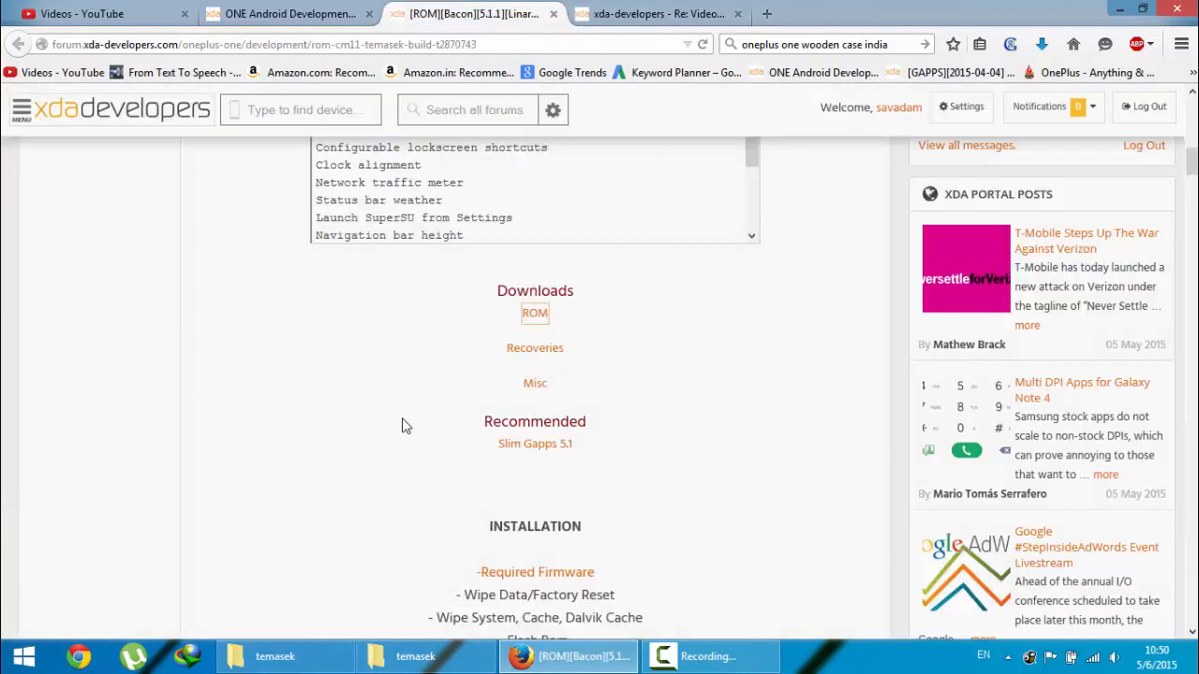
Scroll the slimdevs.com Gapps/Lollipop/5.1 listing of Slim GApps packages.
{"action": "scroll", "scroll_direction": "down", "scroll_amount": 3}
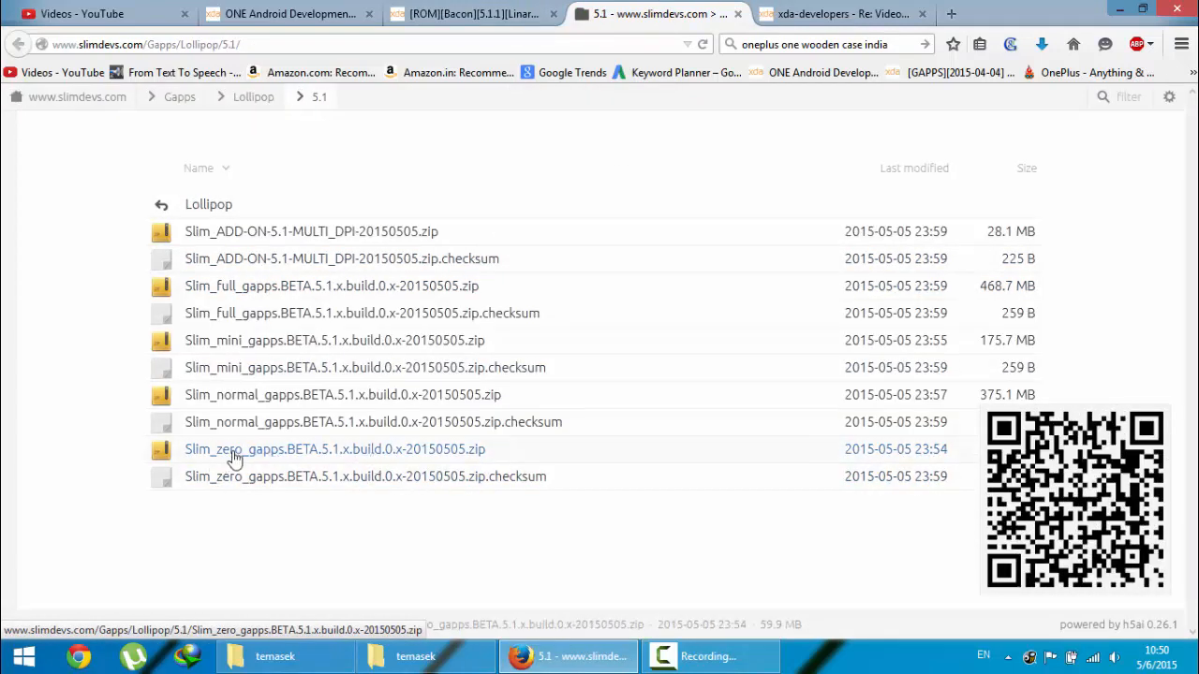
{"action": "mouse_move", "coordinate": [386, 476]}
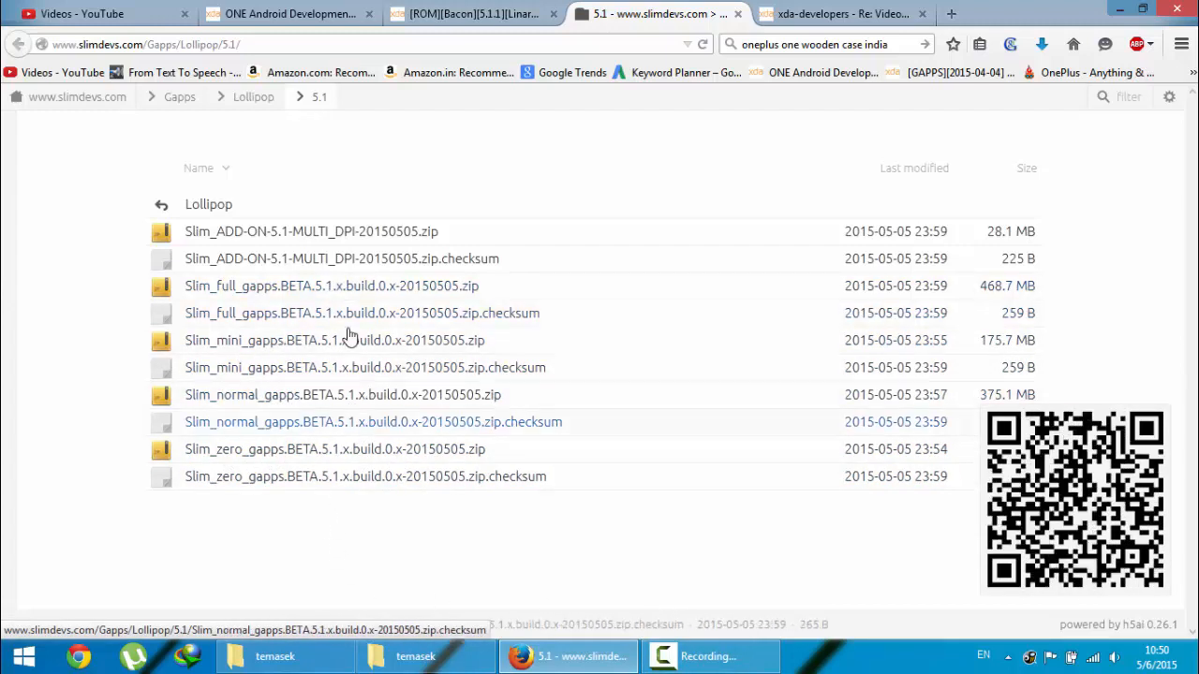
Switch to the temasek Explorer folder and select the downloaded cm-12.1 ROM zip.
{"action": "left_click", "coordinate": [468, 13]}
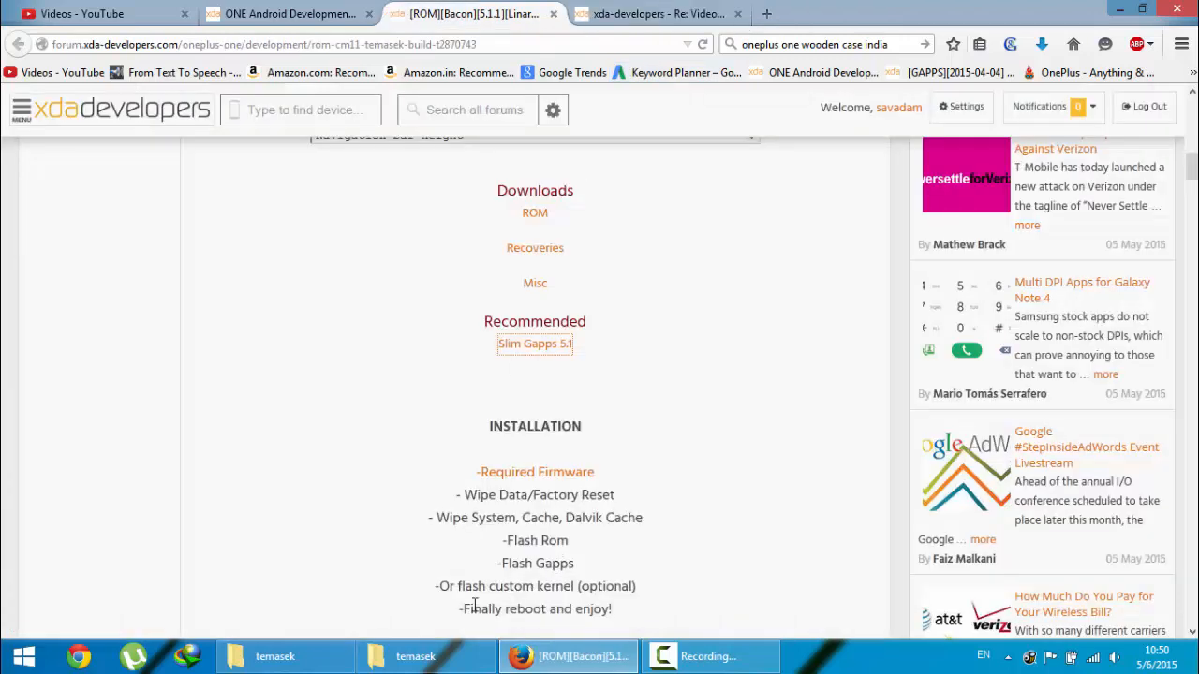
{"action": "left_click", "coordinate": [416, 656]}
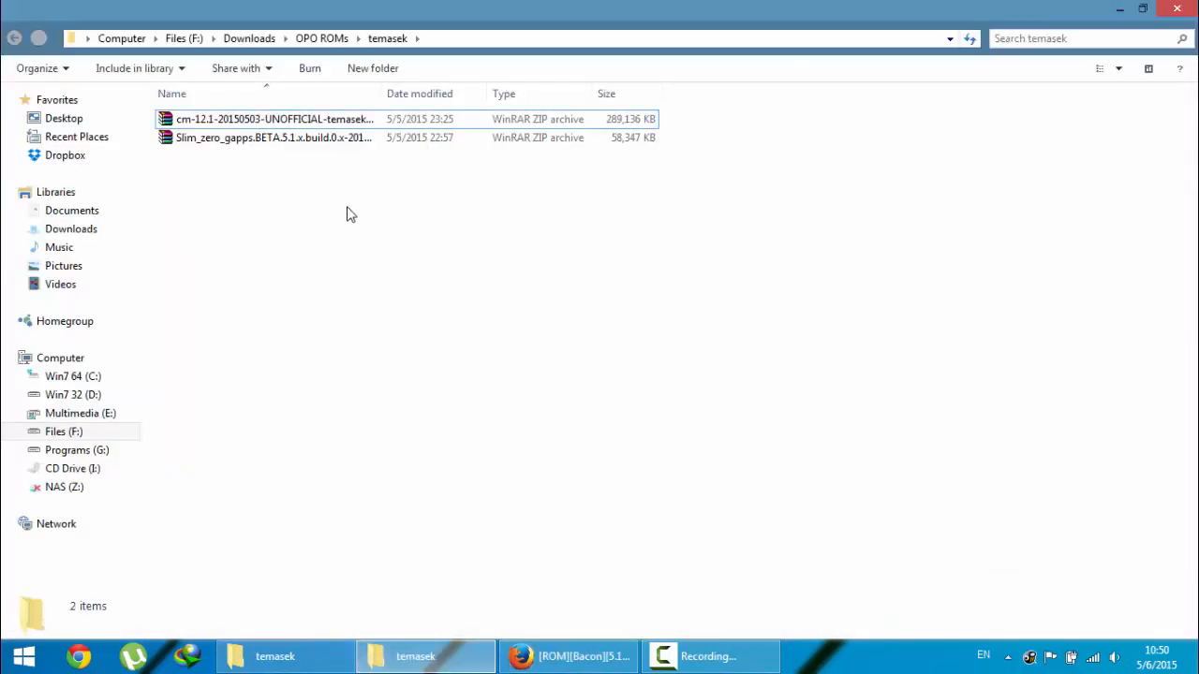
{"action": "left_click", "coordinate": [273, 120]}
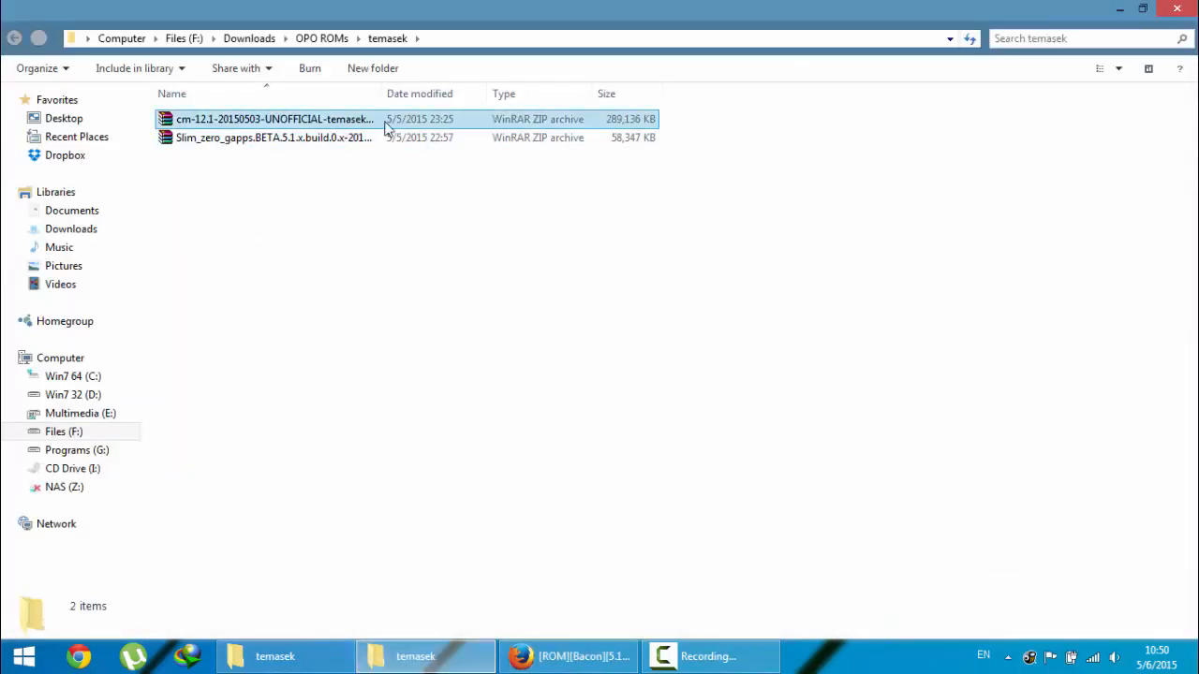
{"action": "mouse_move", "coordinate": [295, 244]}
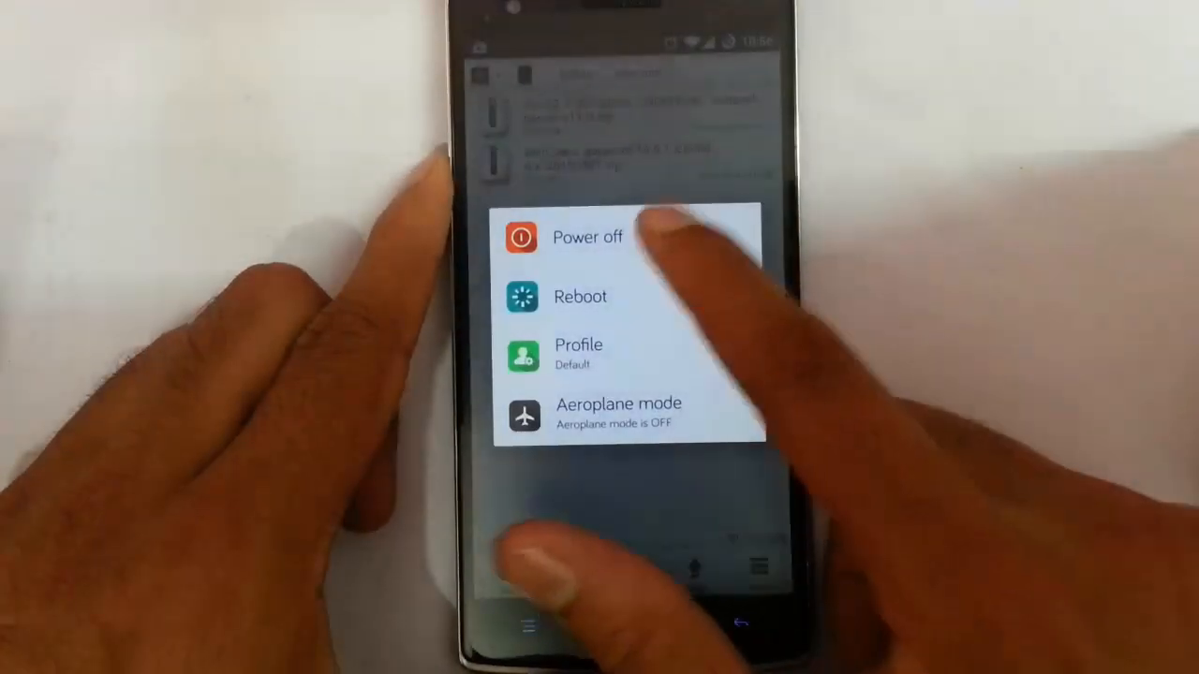
Reboot the OnePlus One into MultiROM TWRP recovery.
{"action": "left_click", "coordinate": [589, 236]}
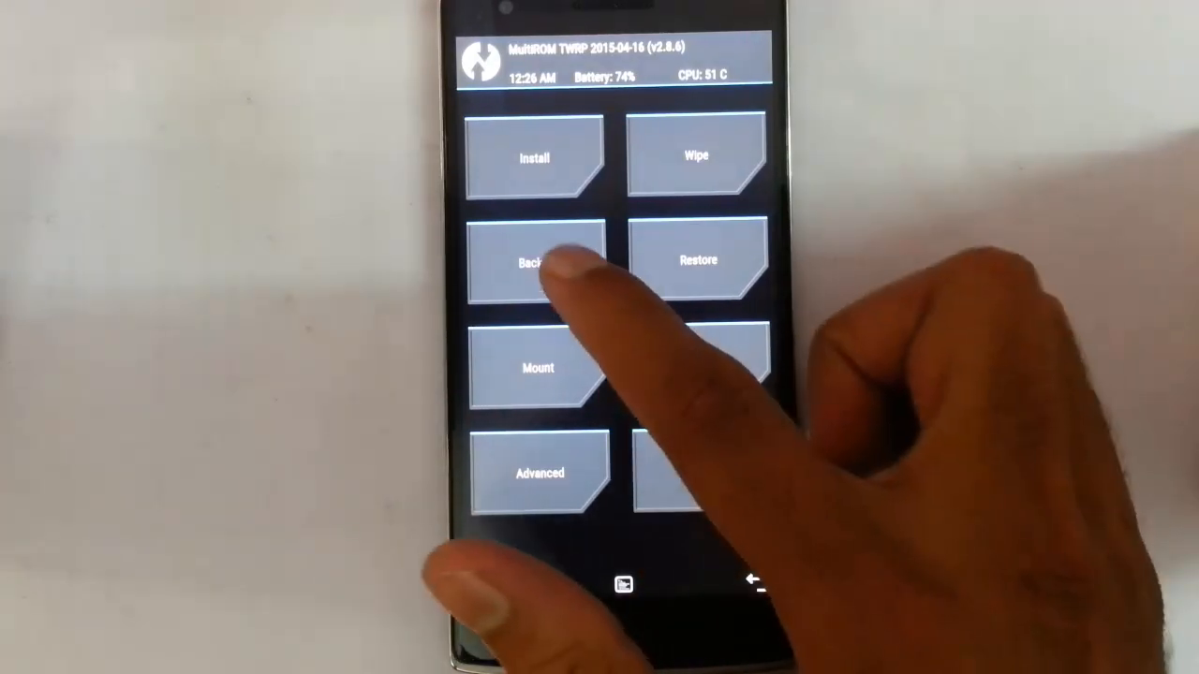
Advanced Wipe the Dalvik Cache, System, Data and Cache partitions and return to the main menu.
{"action": "left_click", "coordinate": [538, 263]}
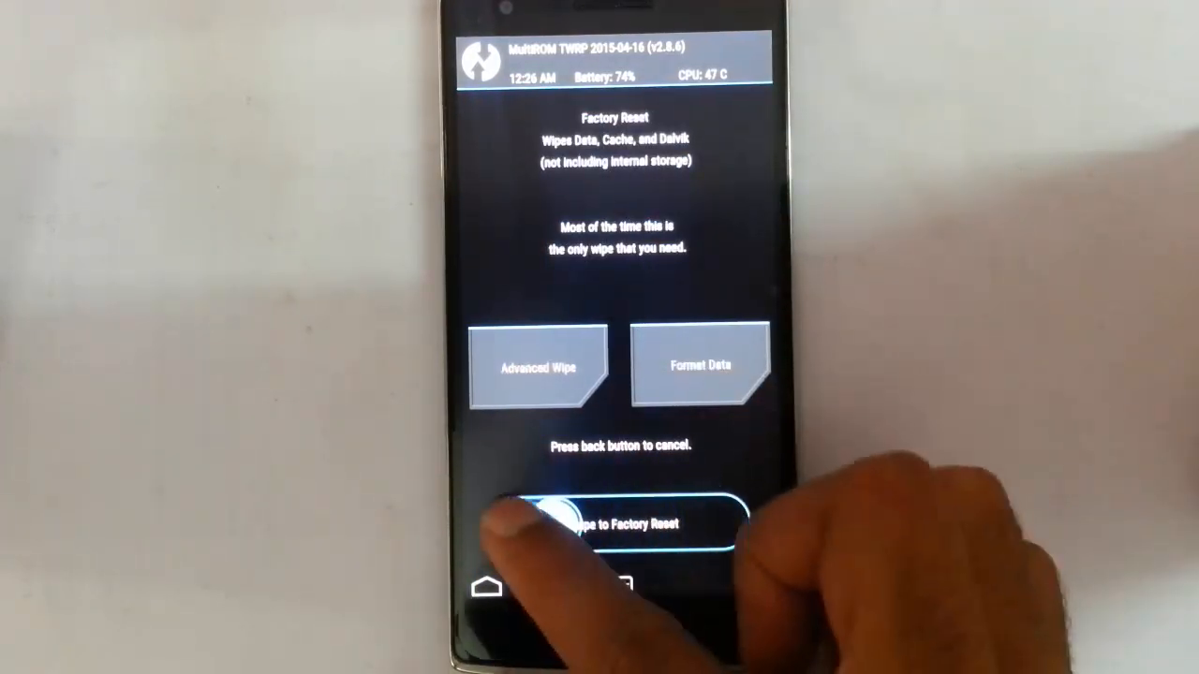
{"action": "left_click", "coordinate": [537, 366]}
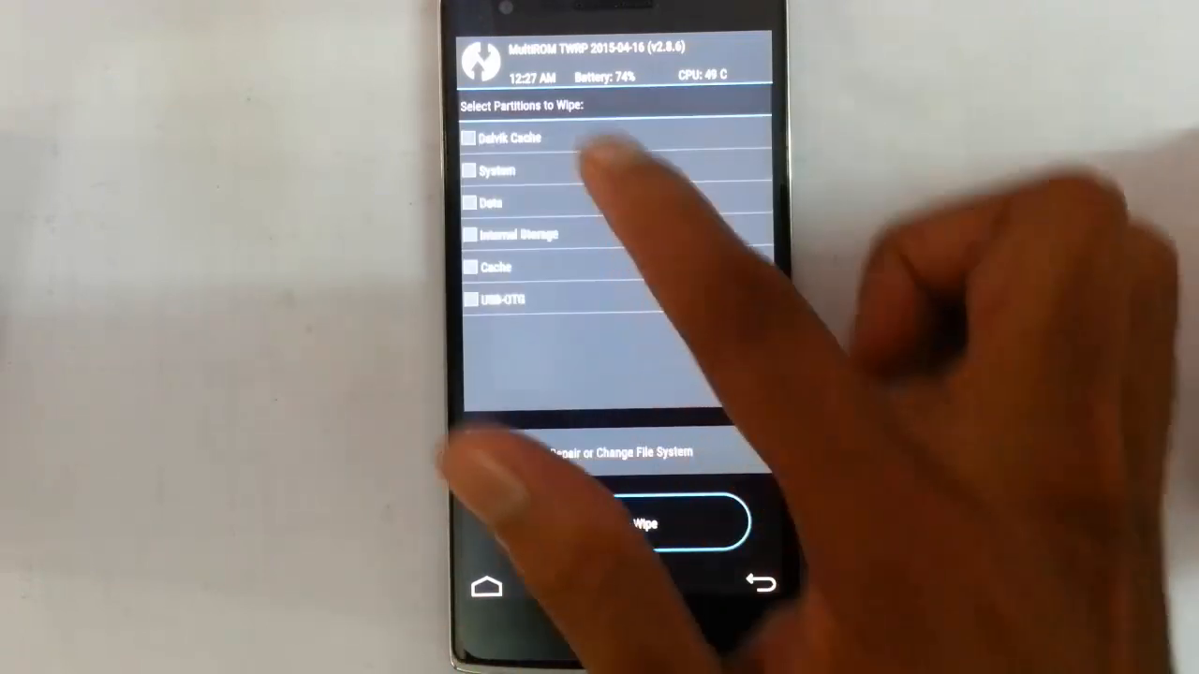
{"action": "left_click", "coordinate": [471, 139]}
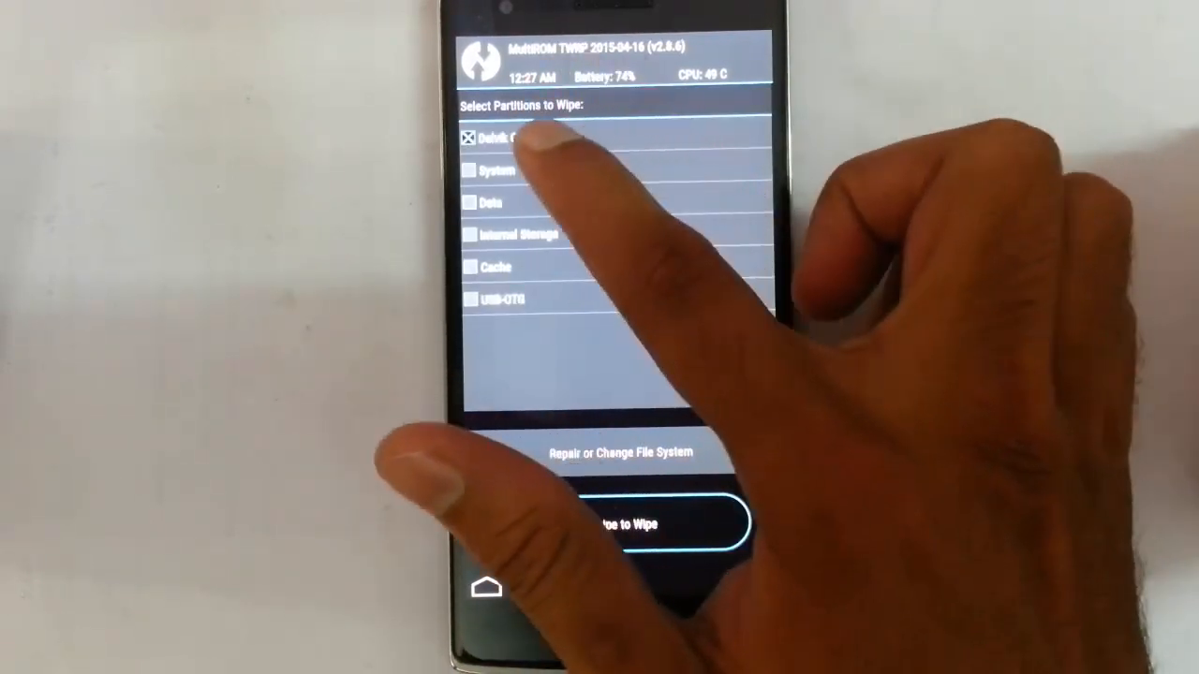
{"action": "left_click", "coordinate": [472, 168]}
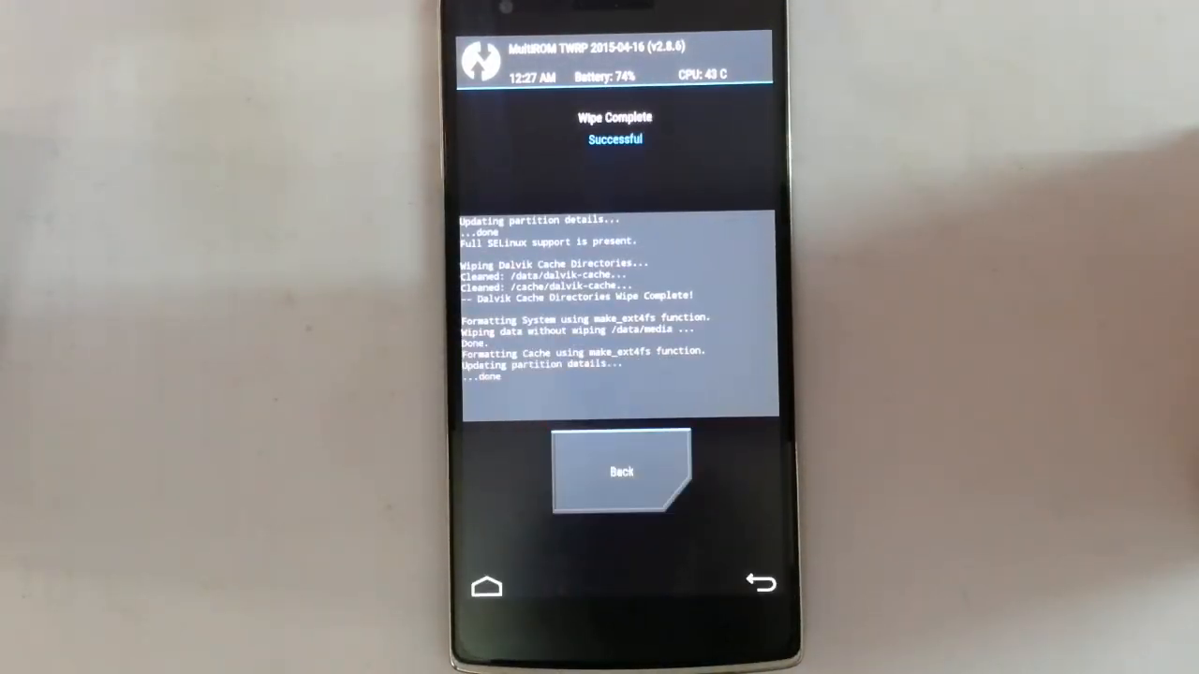
{"action": "left_click", "coordinate": [622, 472]}
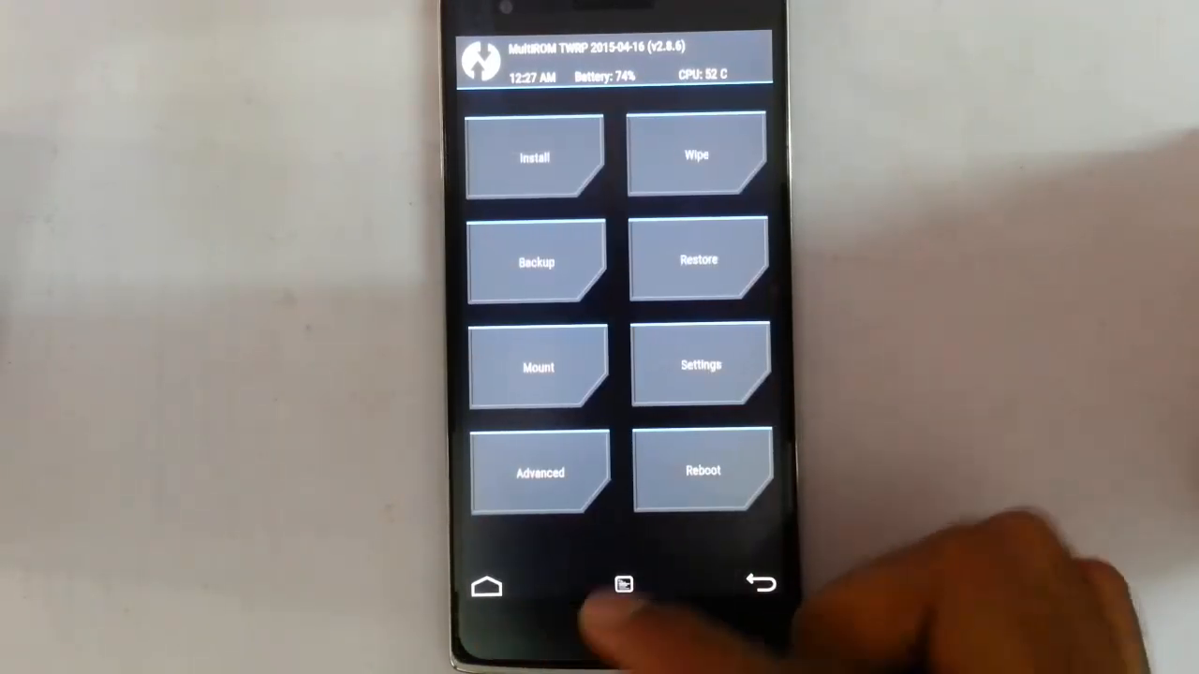
Install the cm-12.1 Temasek ROM zip from /sdcard/ROMs/new rom.
{"action": "left_click", "coordinate": [536, 157]}
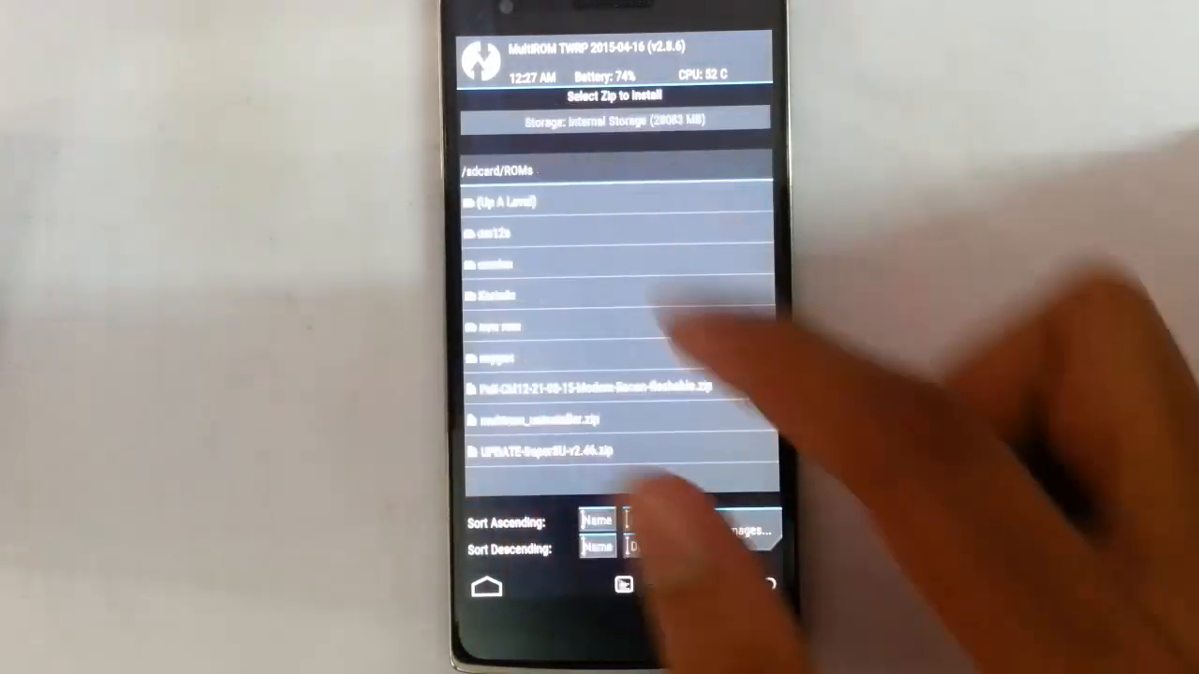
{"action": "left_click", "coordinate": [496, 296]}
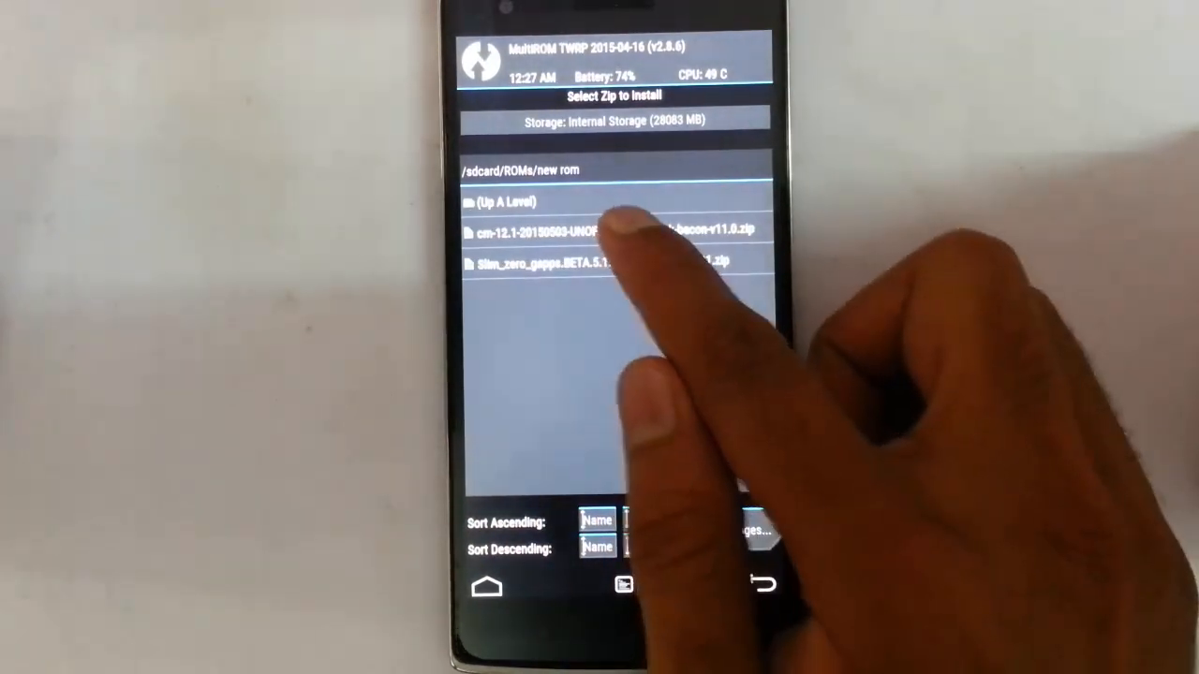
{"action": "left_click", "coordinate": [609, 228]}
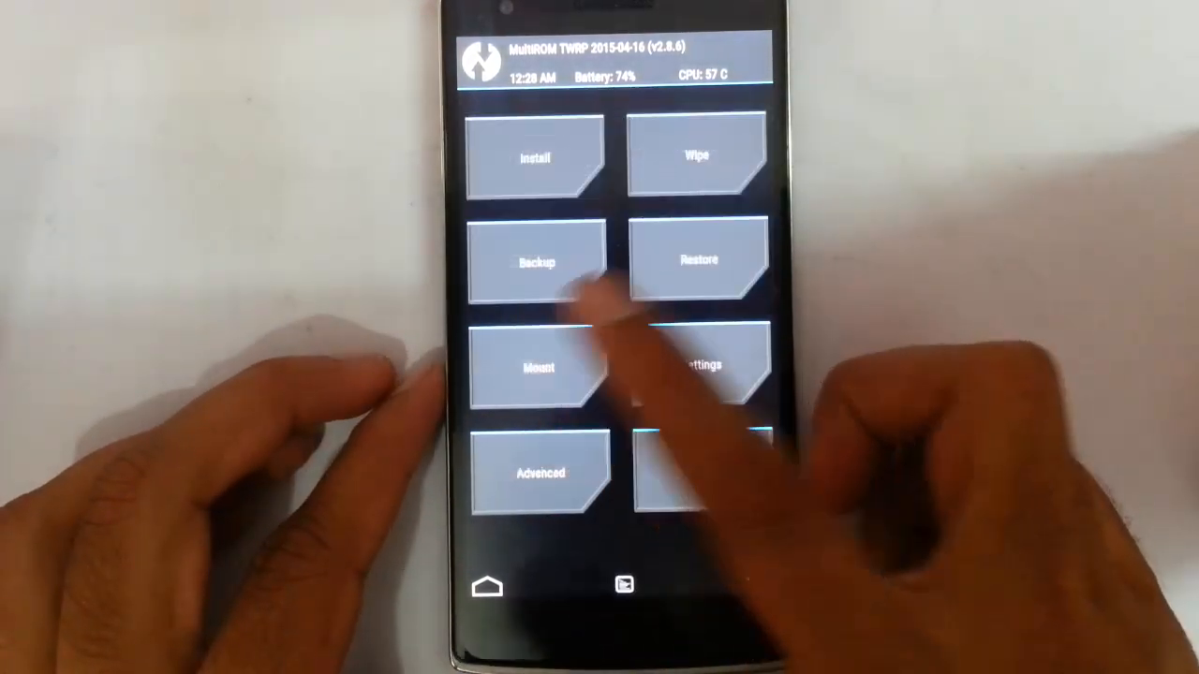
Flash the Slim_zero_gapps zip and reboot the phone into the new system.
{"action": "left_click", "coordinate": [536, 157]}
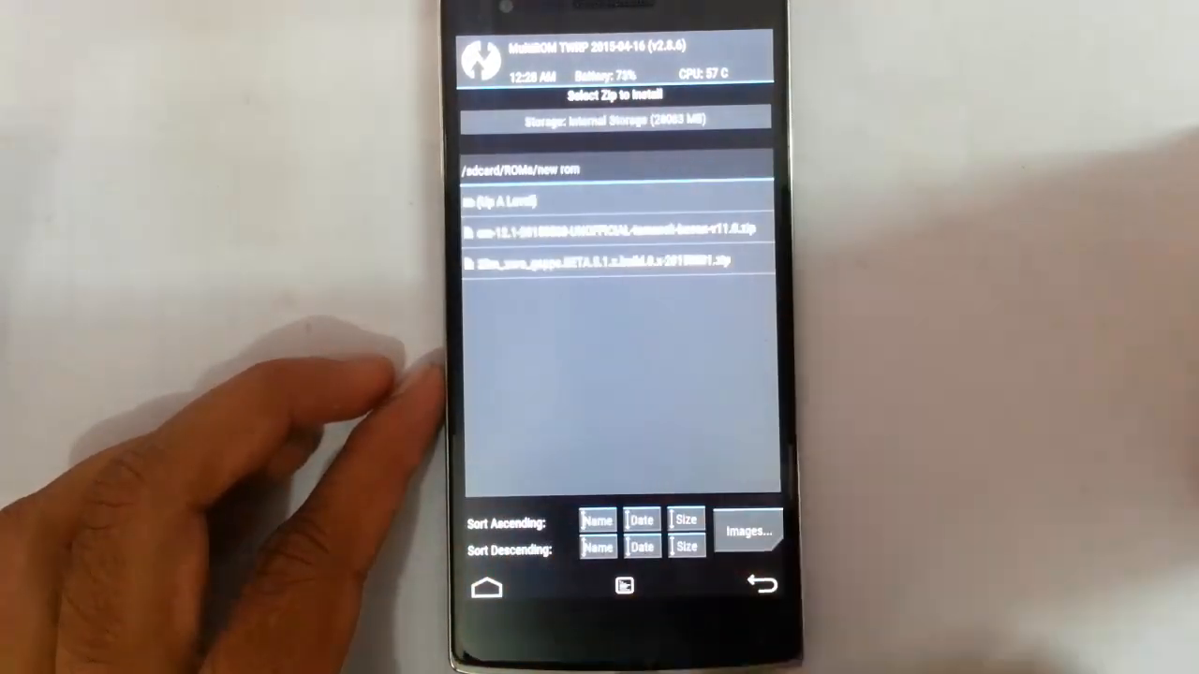
{"action": "left_click", "coordinate": [600, 259]}
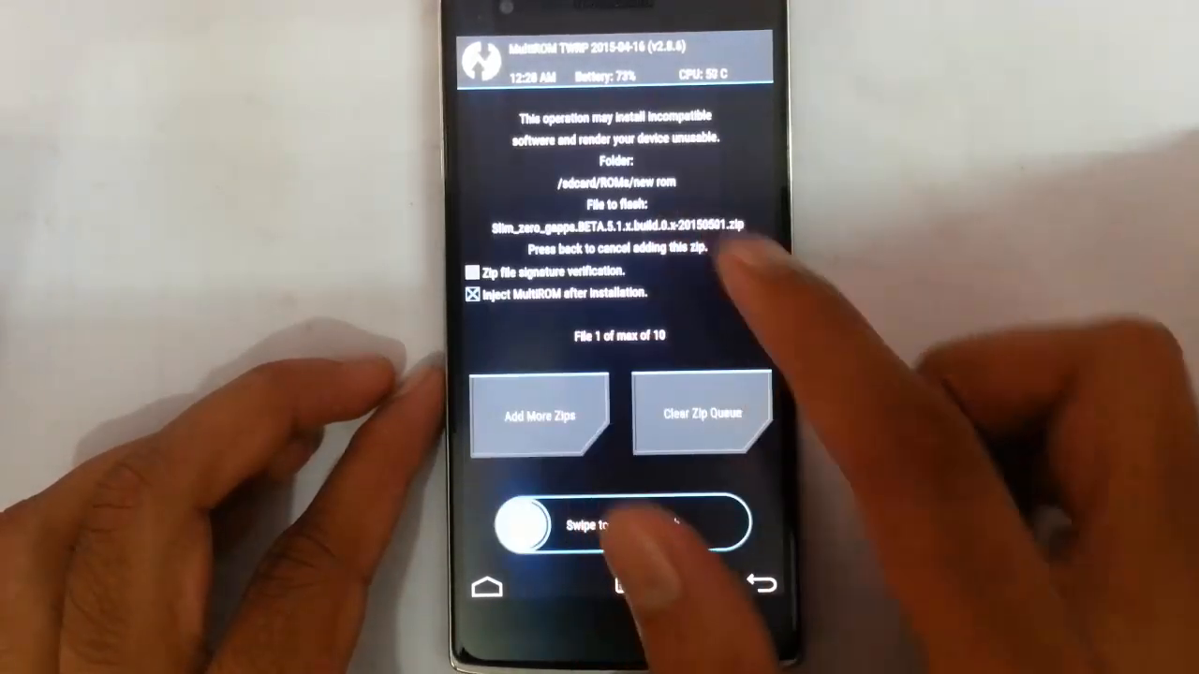
{"action": "left_click_drag", "start_coordinate": [528, 522], "coordinate": [712, 522]}
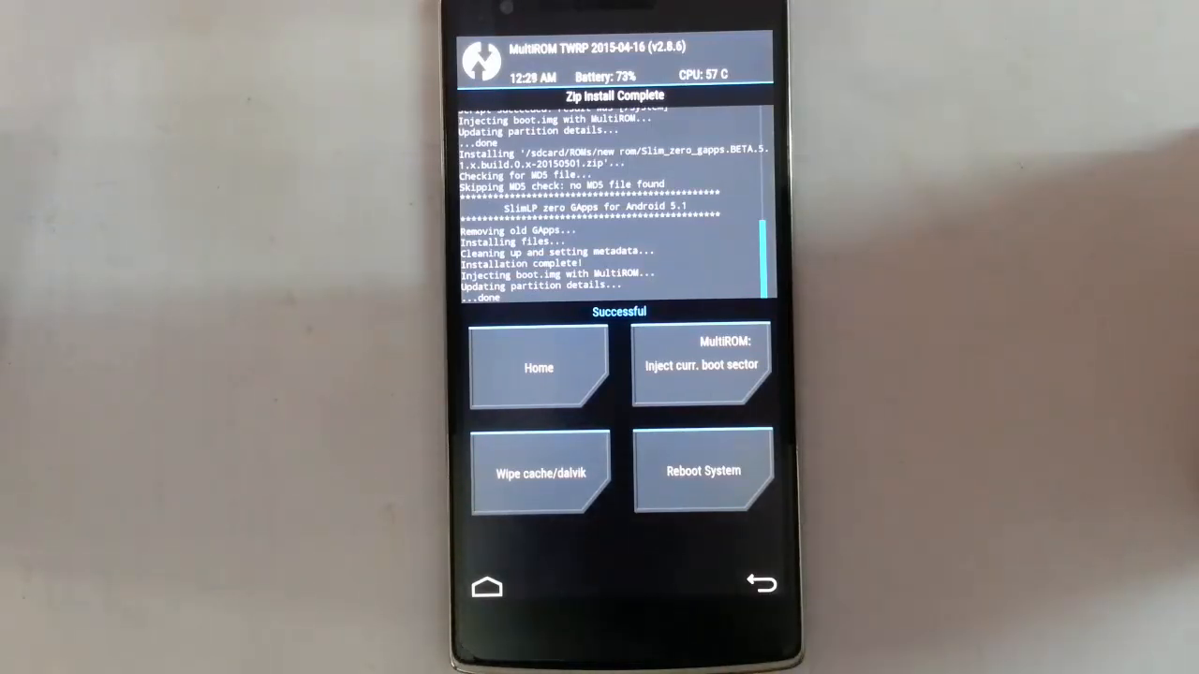
{"action": "left_click", "coordinate": [703, 473]}
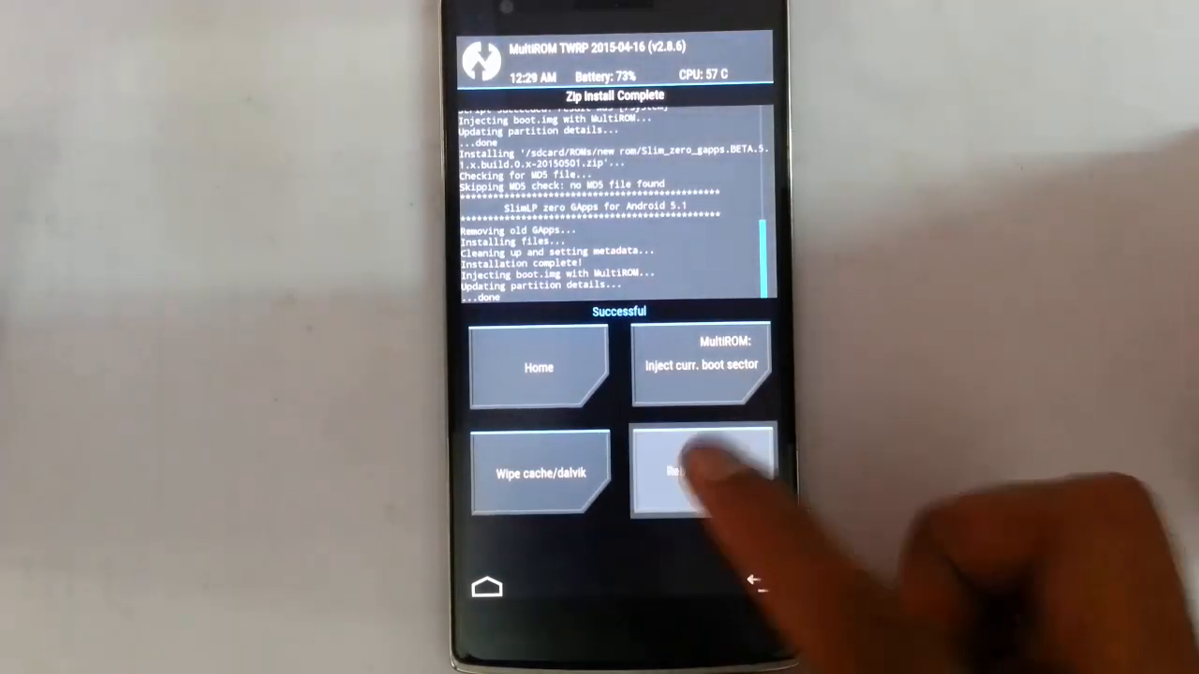
{"action": "left_click", "coordinate": [701, 472]}
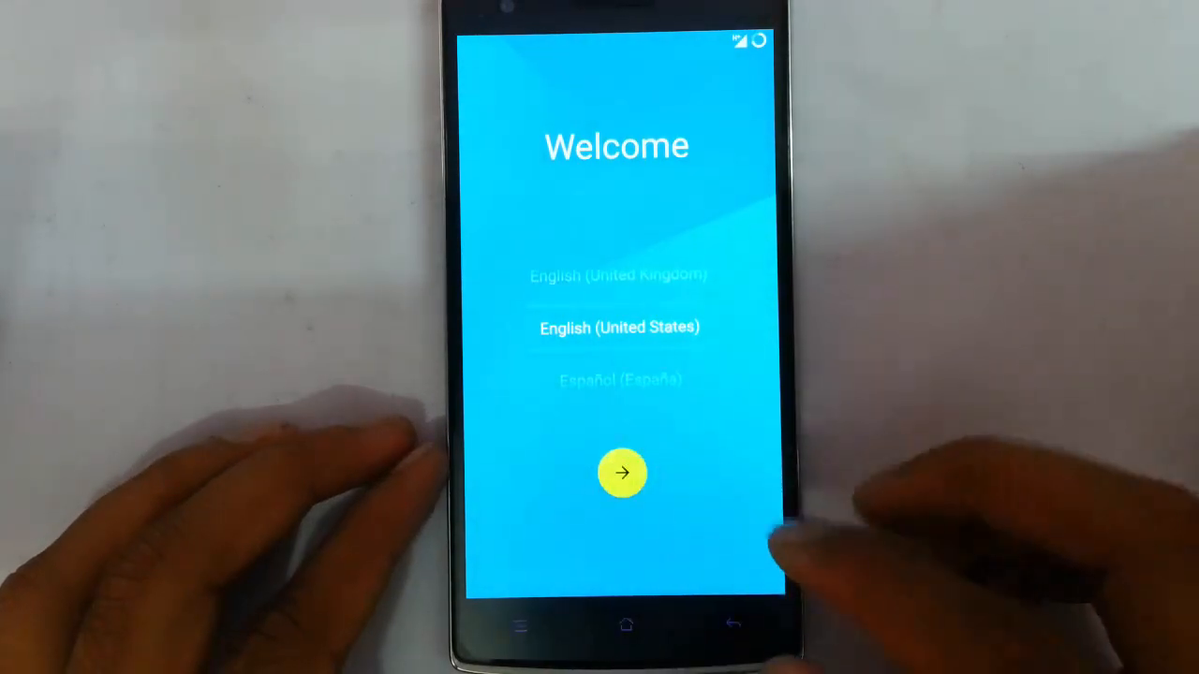
Skip Wi-Fi, Tap & Go and Google account during first-boot setup to reach the home screen.
{"action": "left_click", "coordinate": [622, 472]}
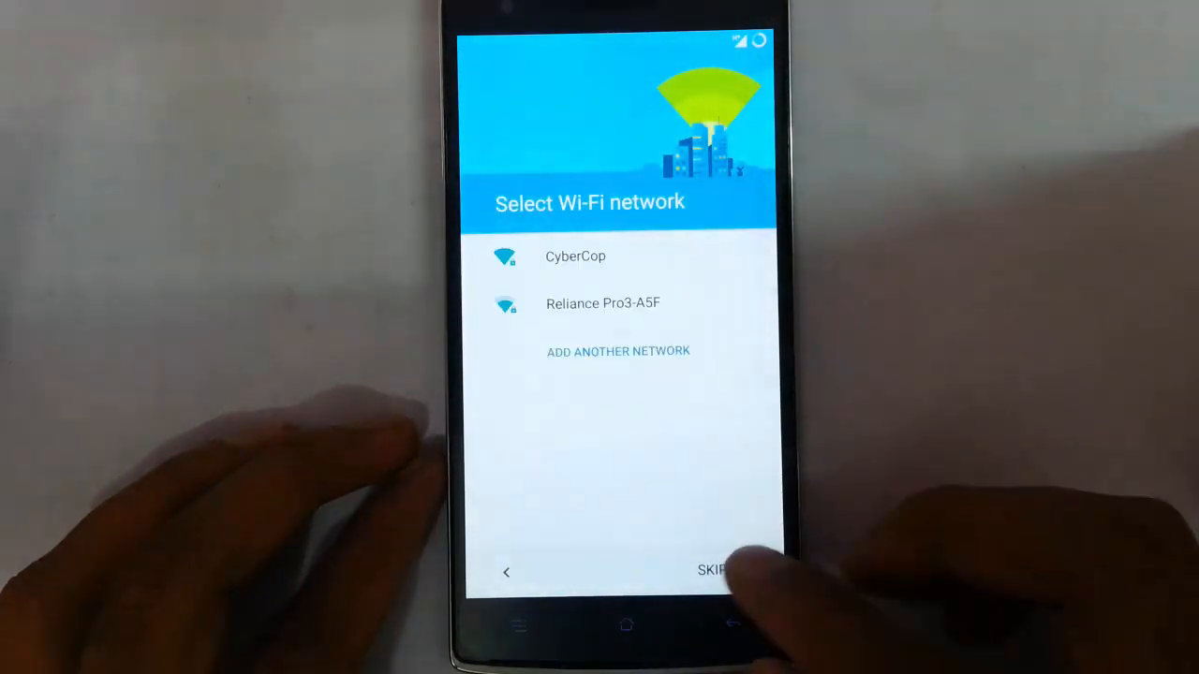
{"action": "left_click", "coordinate": [576, 255]}
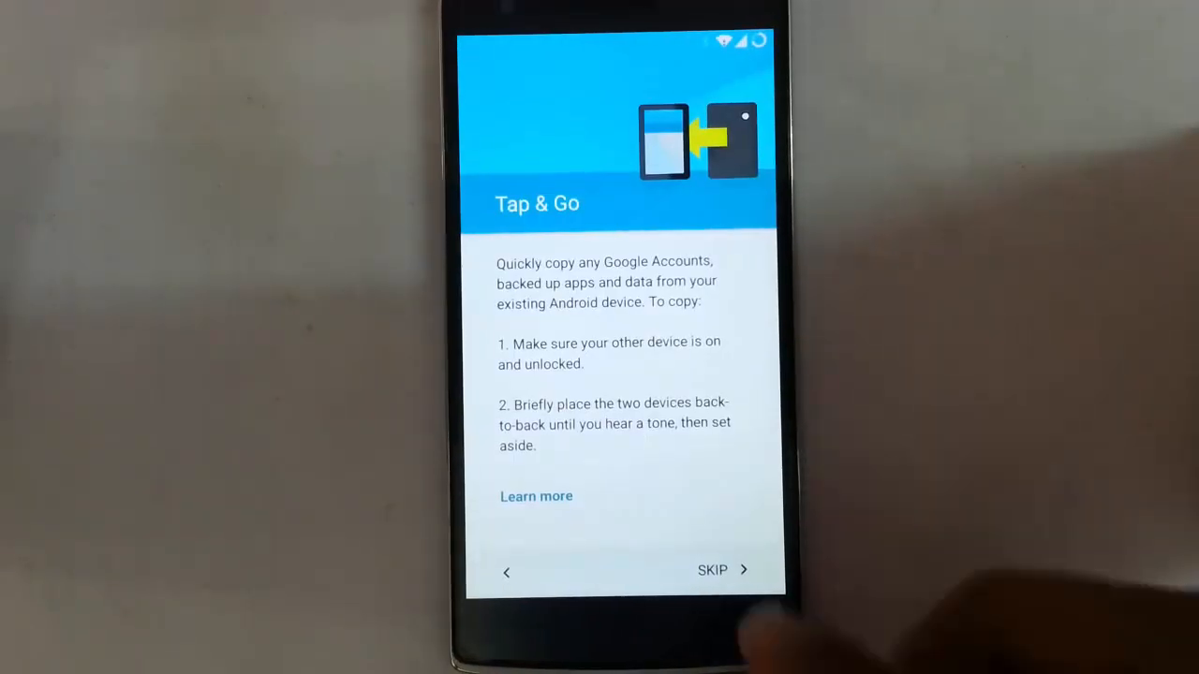
{"action": "left_click", "coordinate": [712, 570]}
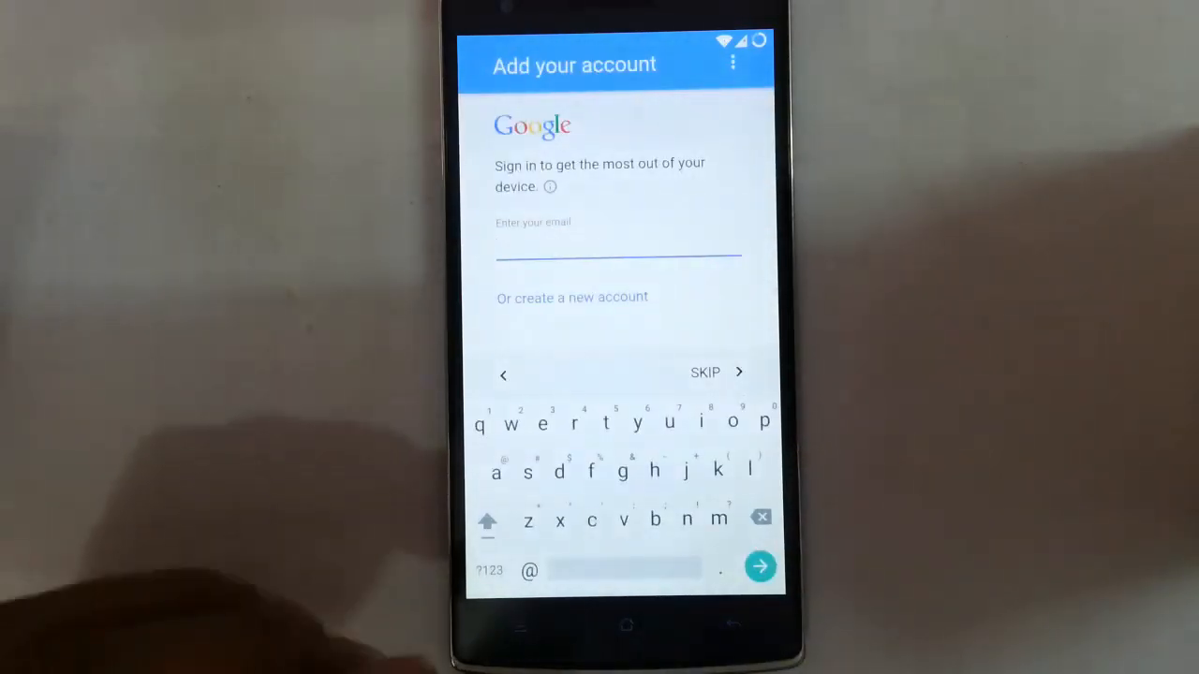
{"action": "left_click", "coordinate": [704, 371]}
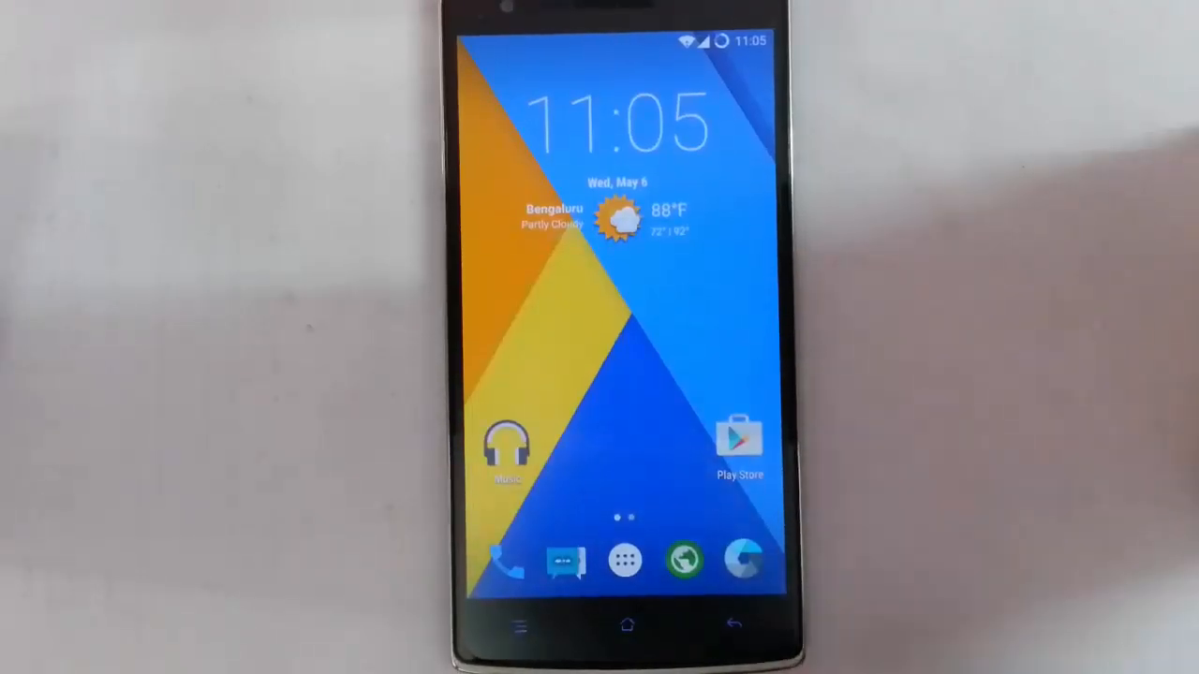
{"action": "left_click_drag", "start_coordinate": [618, 38], "coordinate": [618, 281]}
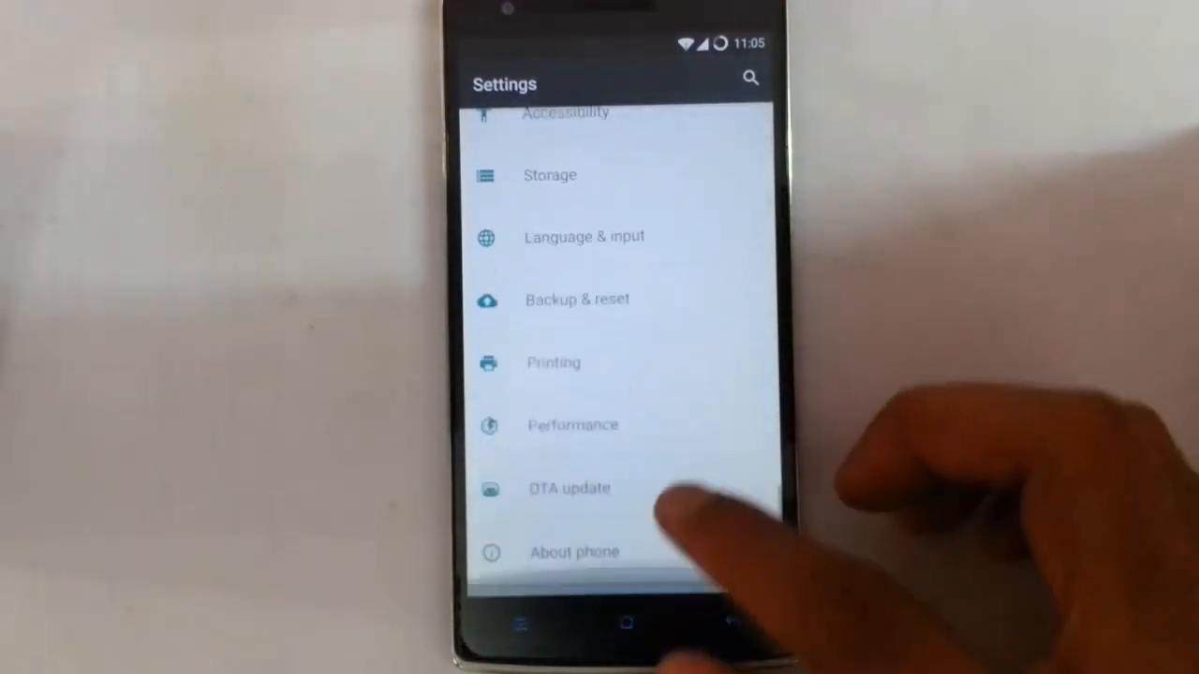
{"action": "left_click", "coordinate": [574, 551]}
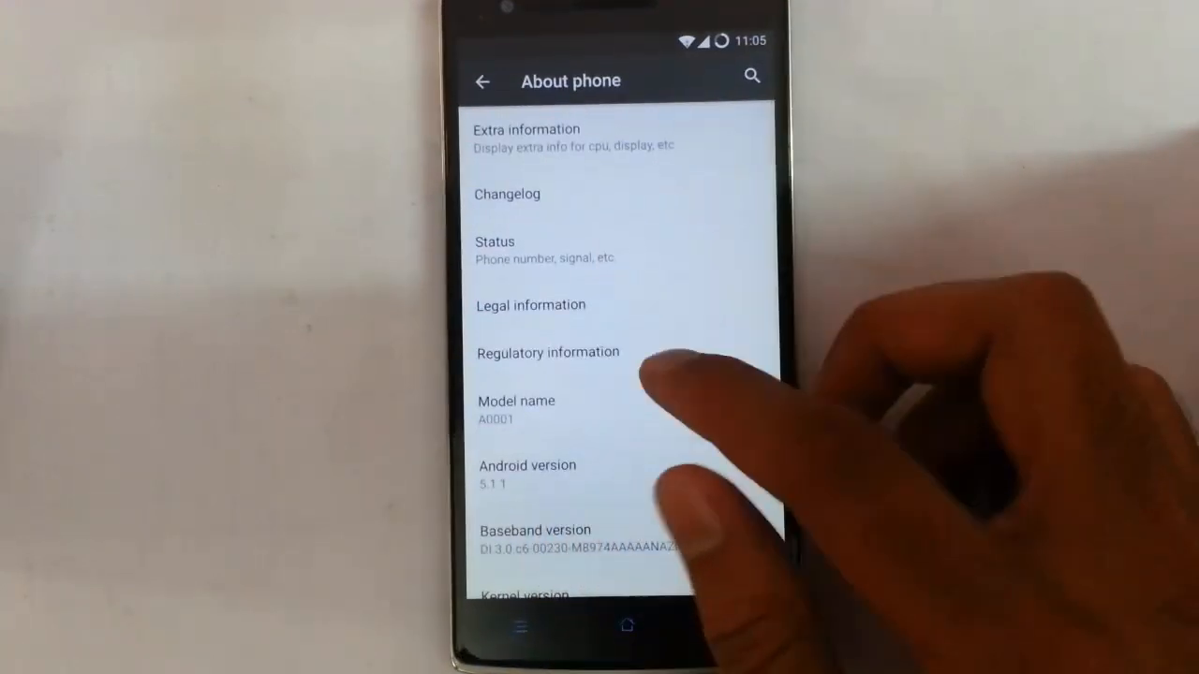
{"action": "scroll", "scroll_direction": "down", "scroll_amount": 3}
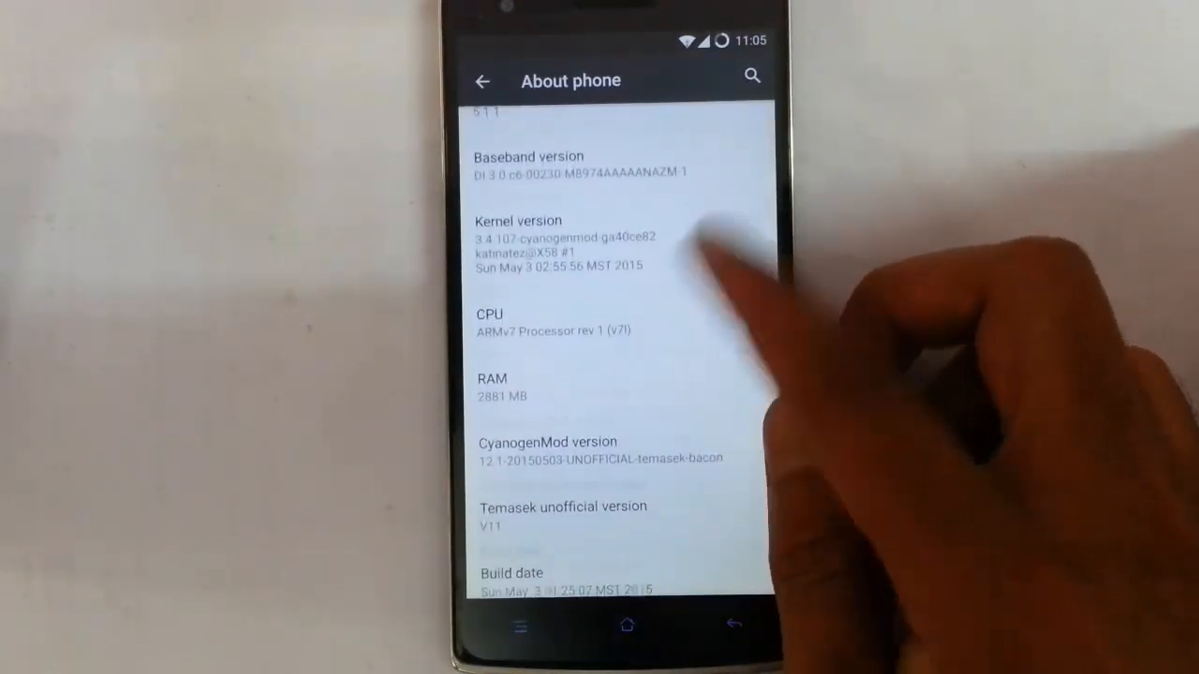
{"action": "scroll", "scroll_direction": "down", "scroll_amount": 3}
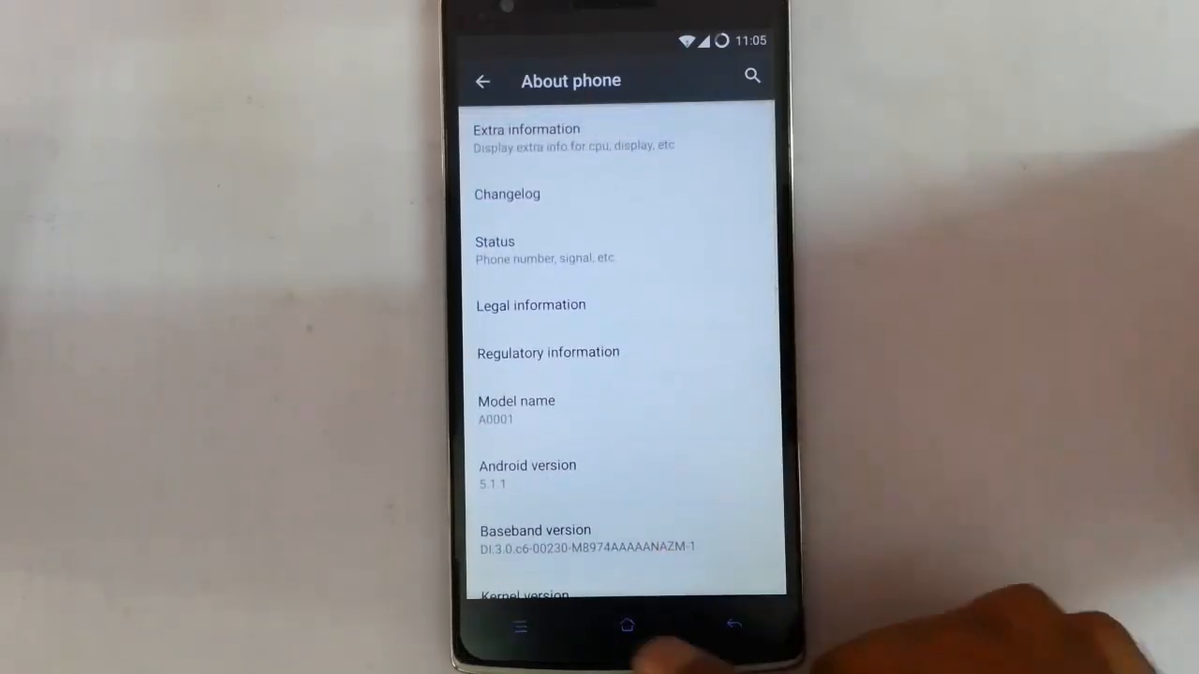
{"action": "left_click", "coordinate": [626, 626]}
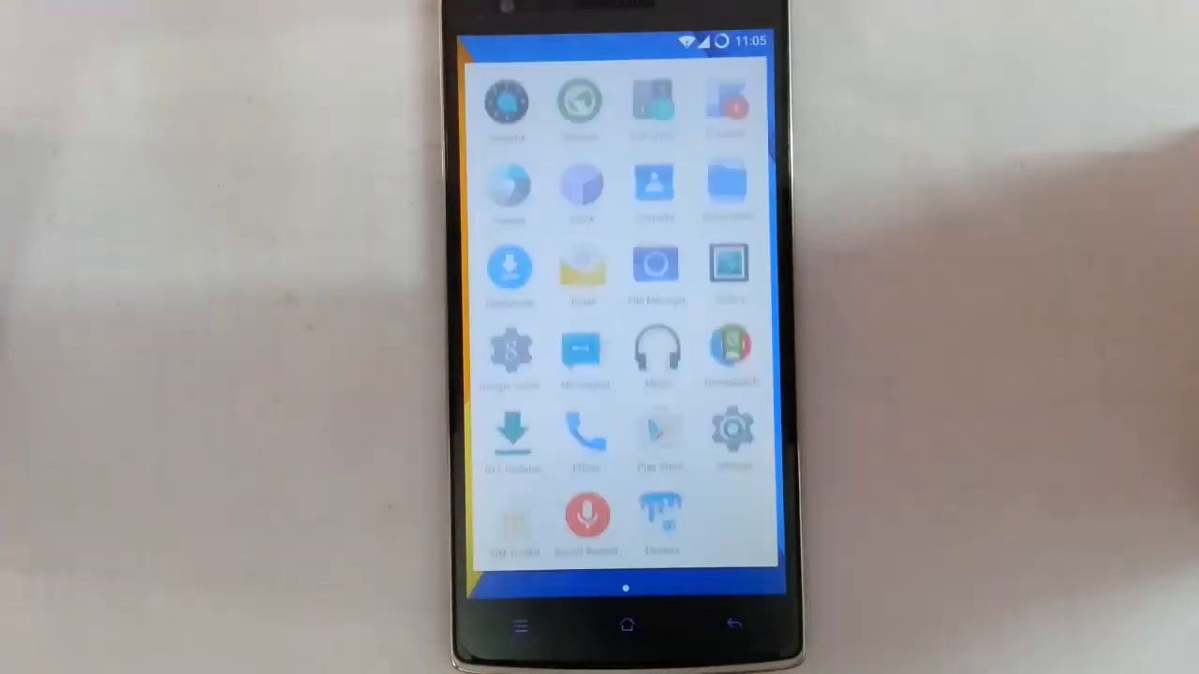
{"action": "left_click", "coordinate": [626, 626]}
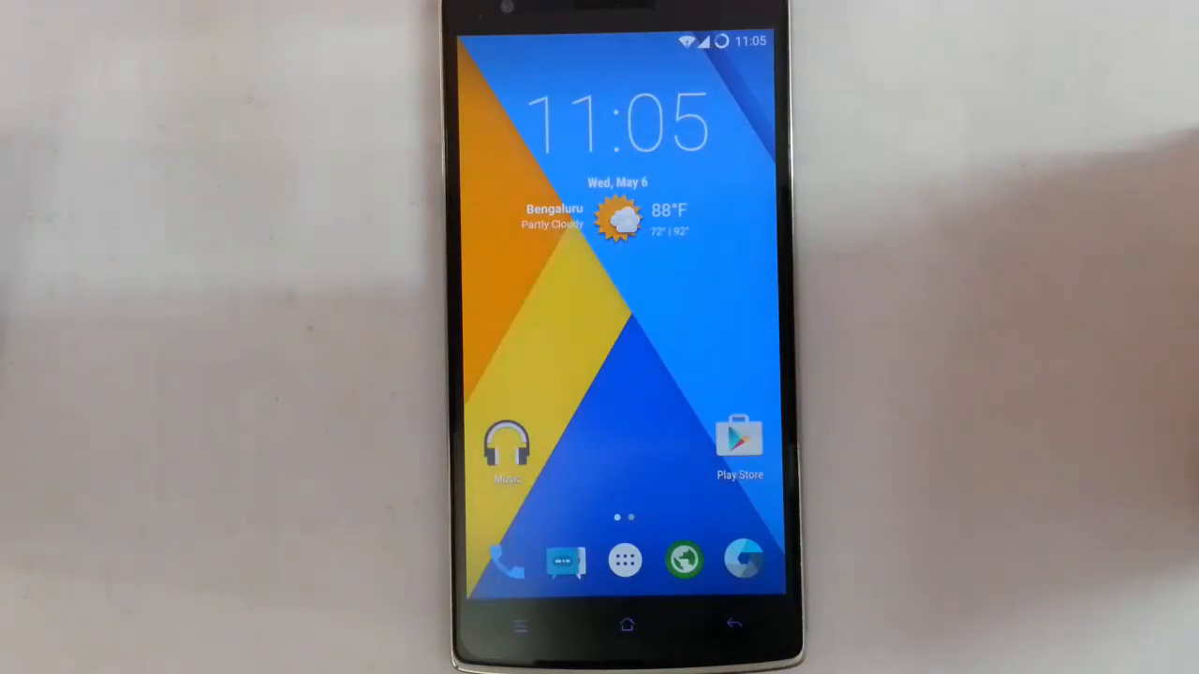